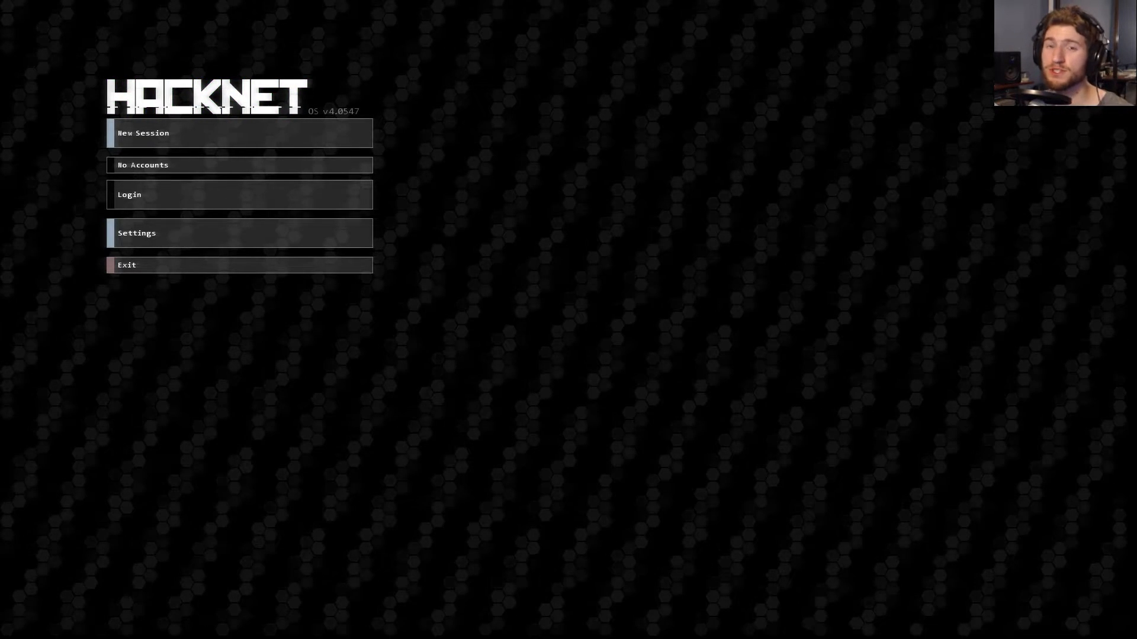
# - Start a new session with username 'Fourmylew' and enter and confirm its password
pyautogui.click(142, 133)
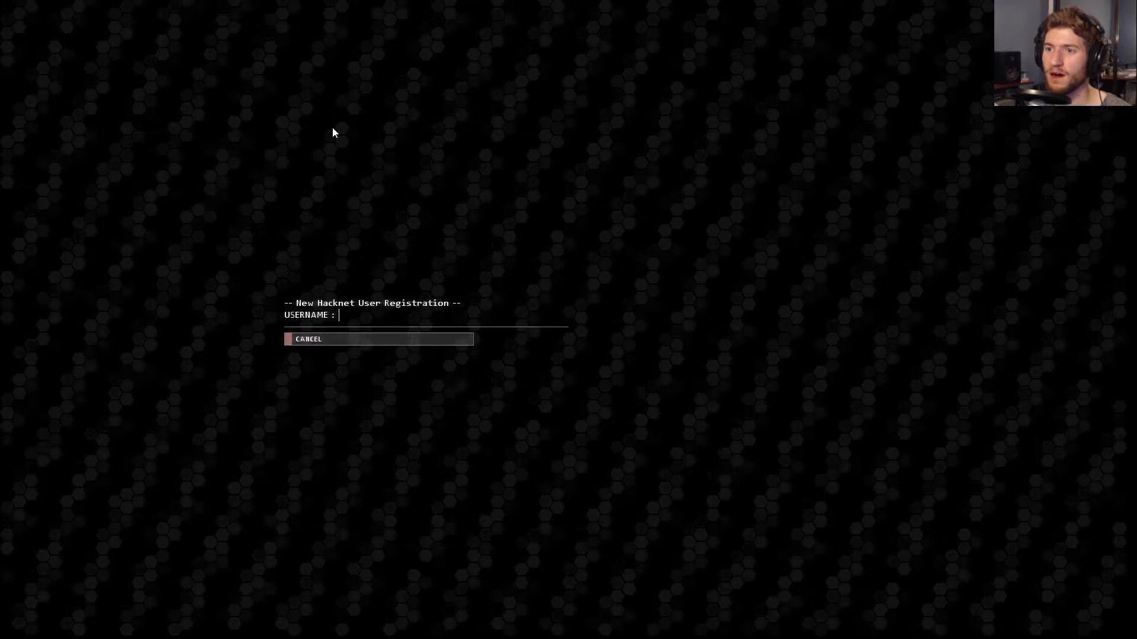
pyautogui.moveTo(1013, 381)
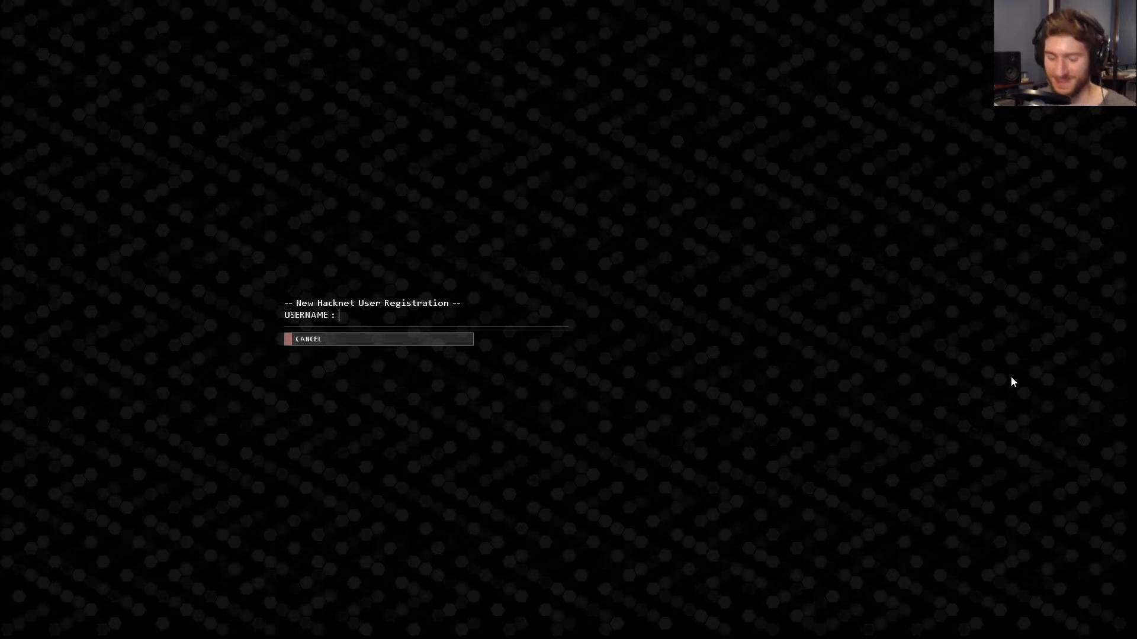
pyautogui.write('Fourmylew')
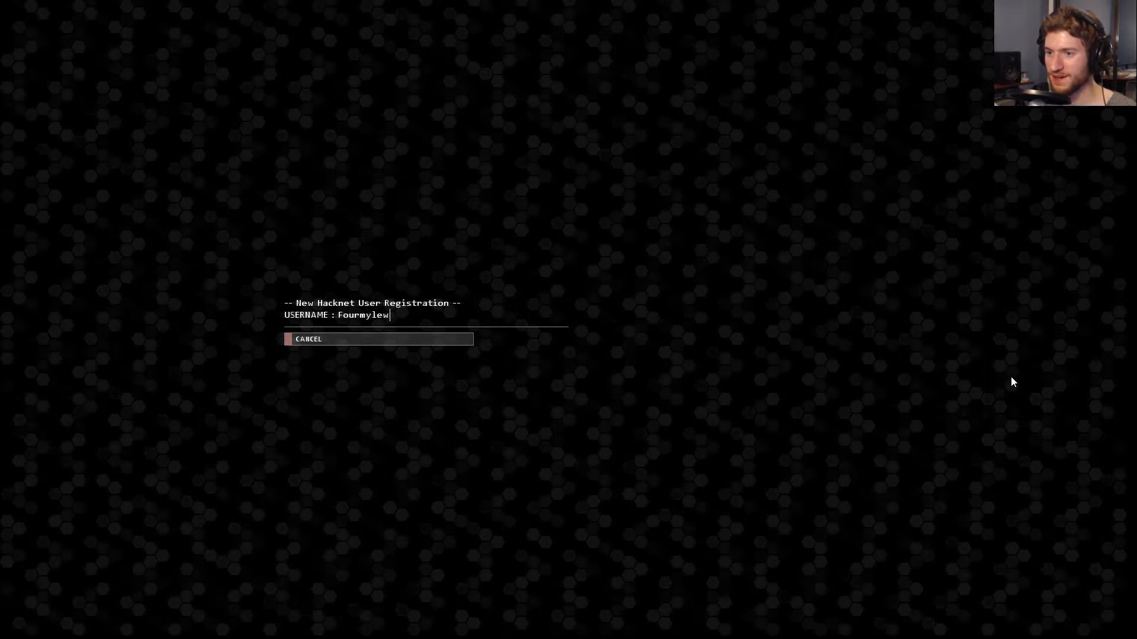
pyautogui.press('enter')
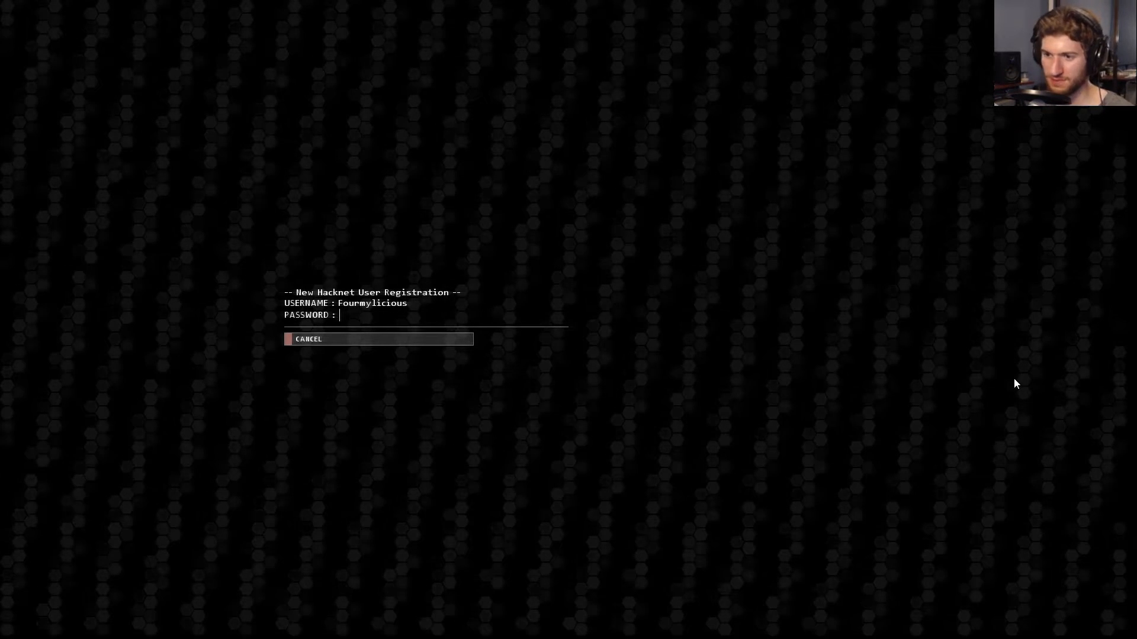
pyautogui.write('*')
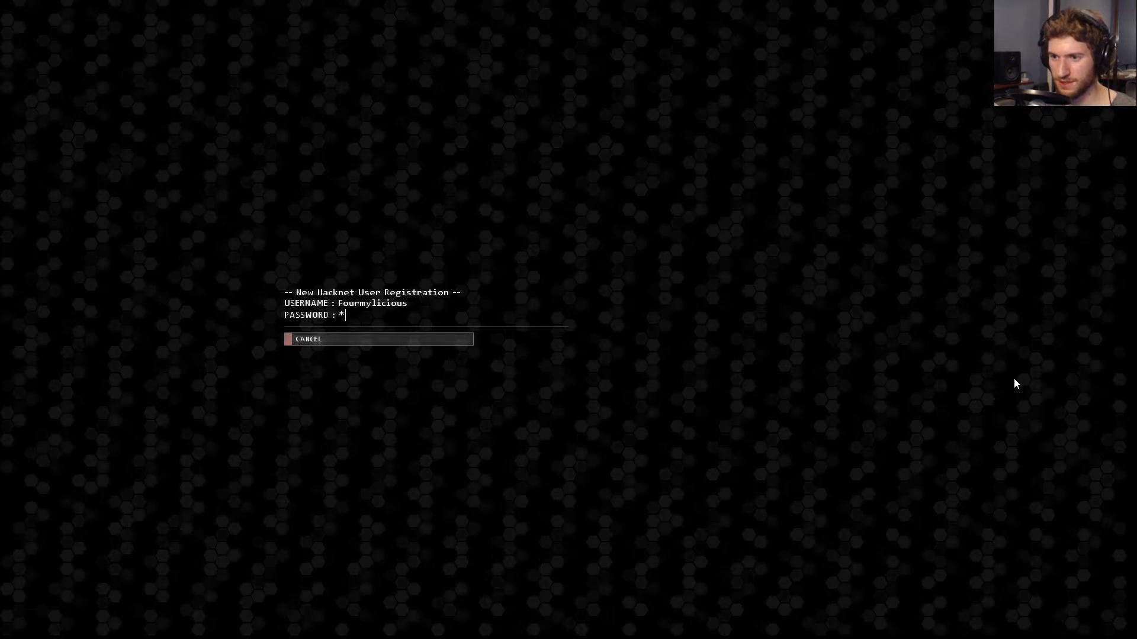
pyautogui.press('backspace')
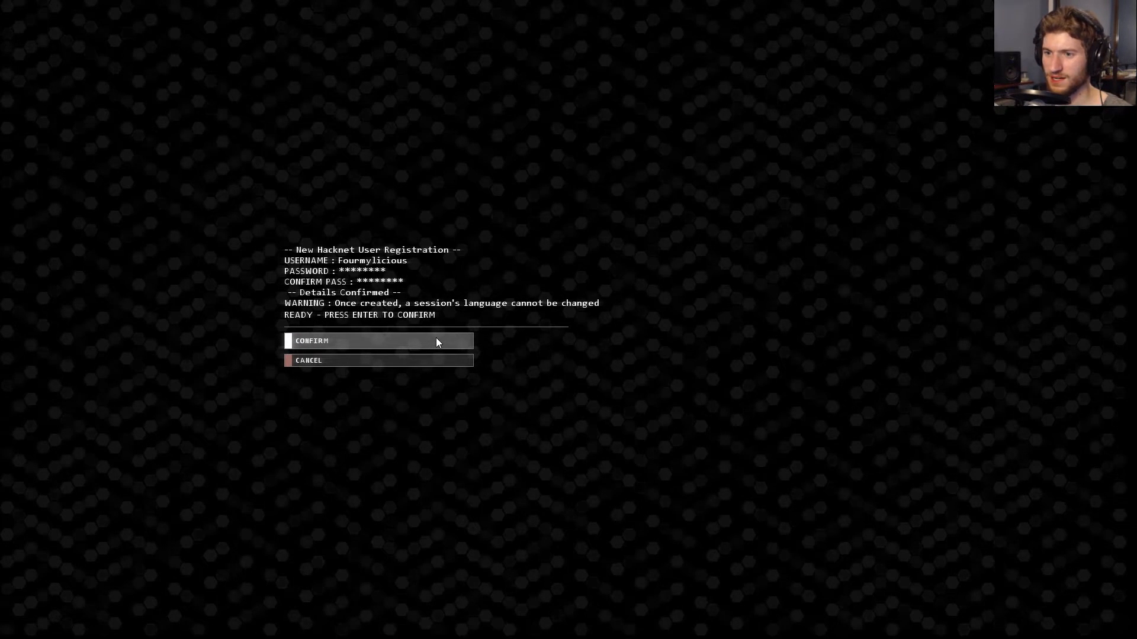
# - Confirm the registration and sit through the failsafe intro message until the tutorial appears
pyautogui.click(312, 341)
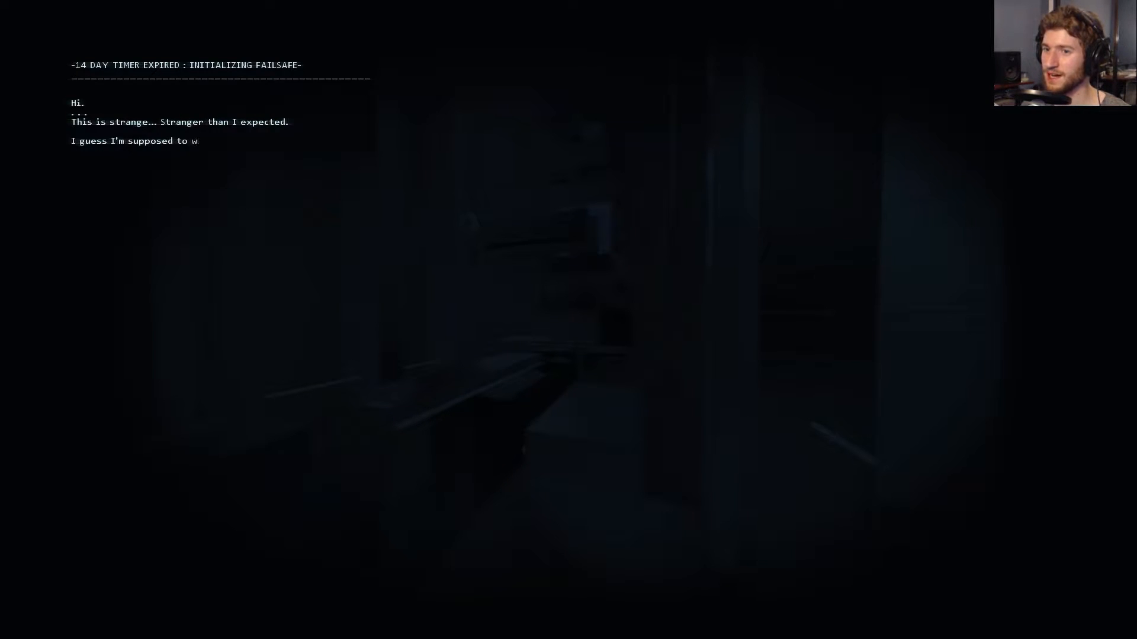
pyautogui.write('rite this in past tense, though I hardly')
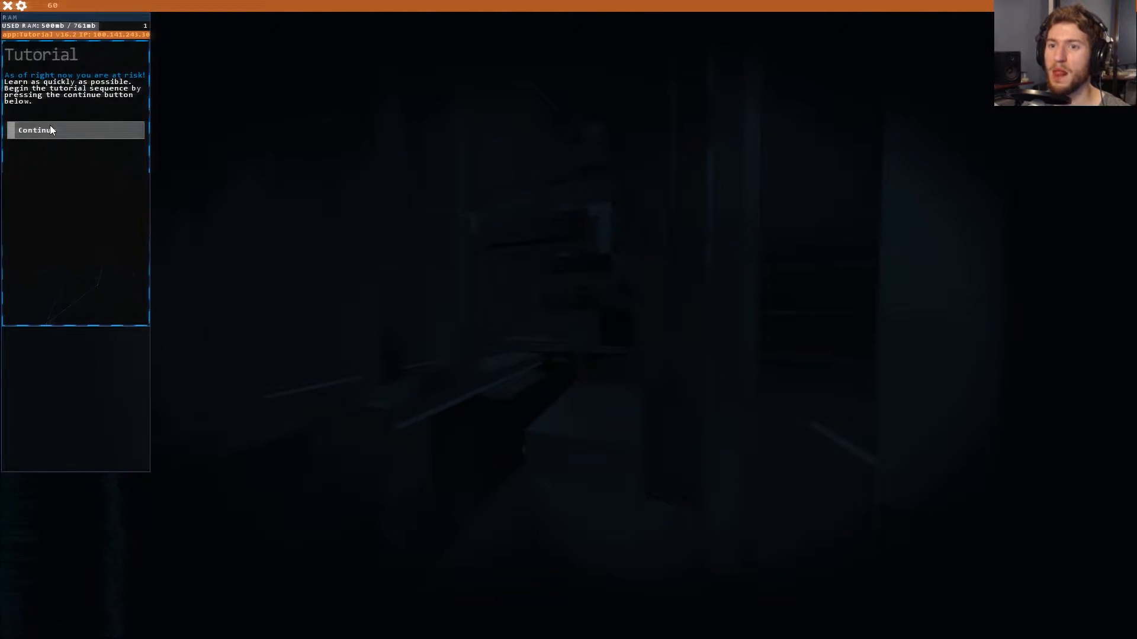
# - Begin the tutorial, connect to the home node, and scan the network to reveal Software Studios
pyautogui.click(75, 130)
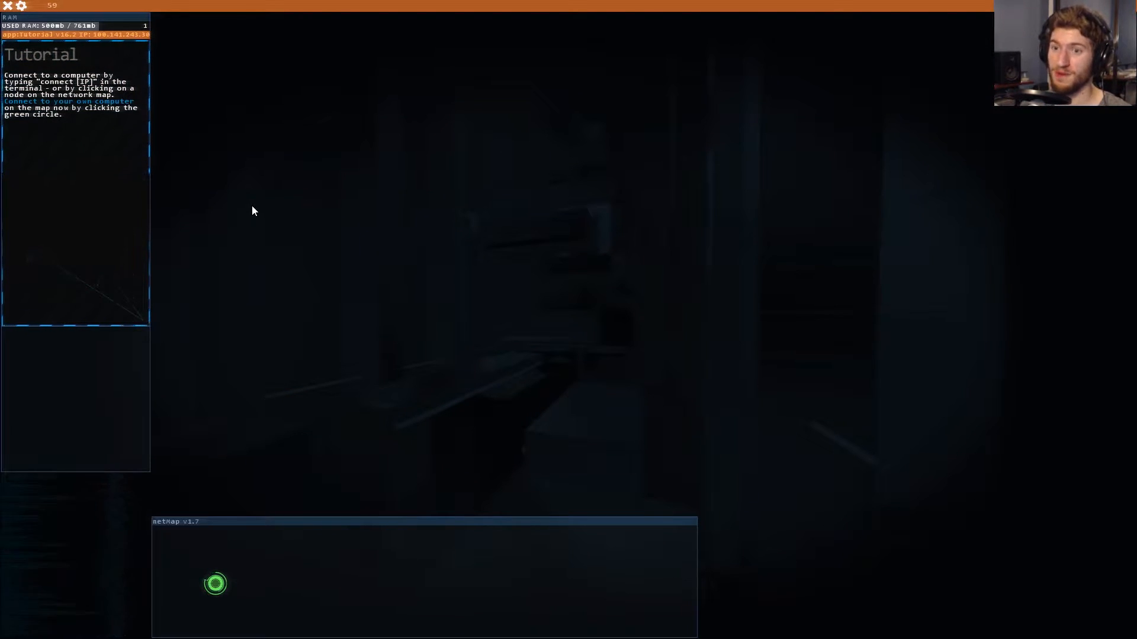
pyautogui.click(215, 583)
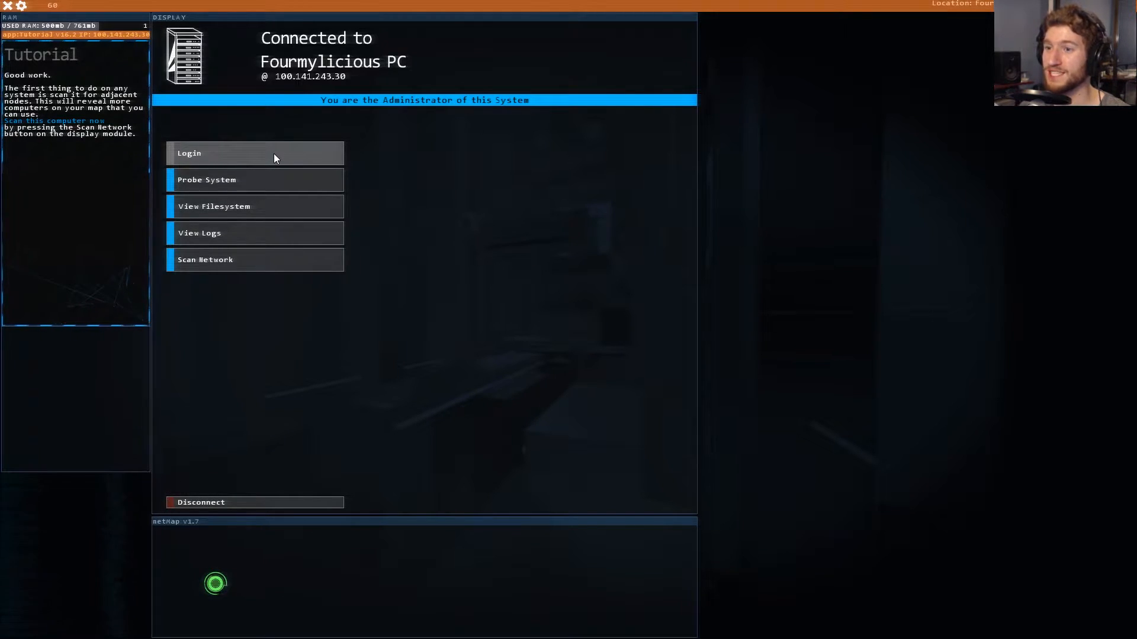
pyautogui.moveTo(271, 180)
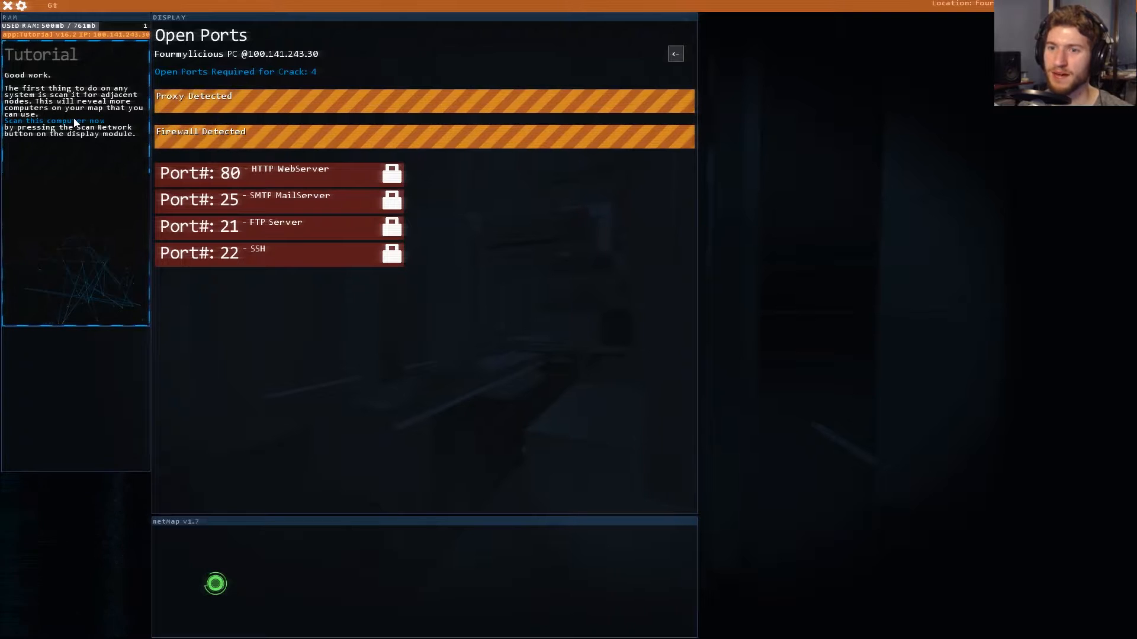
pyautogui.moveTo(274, 183)
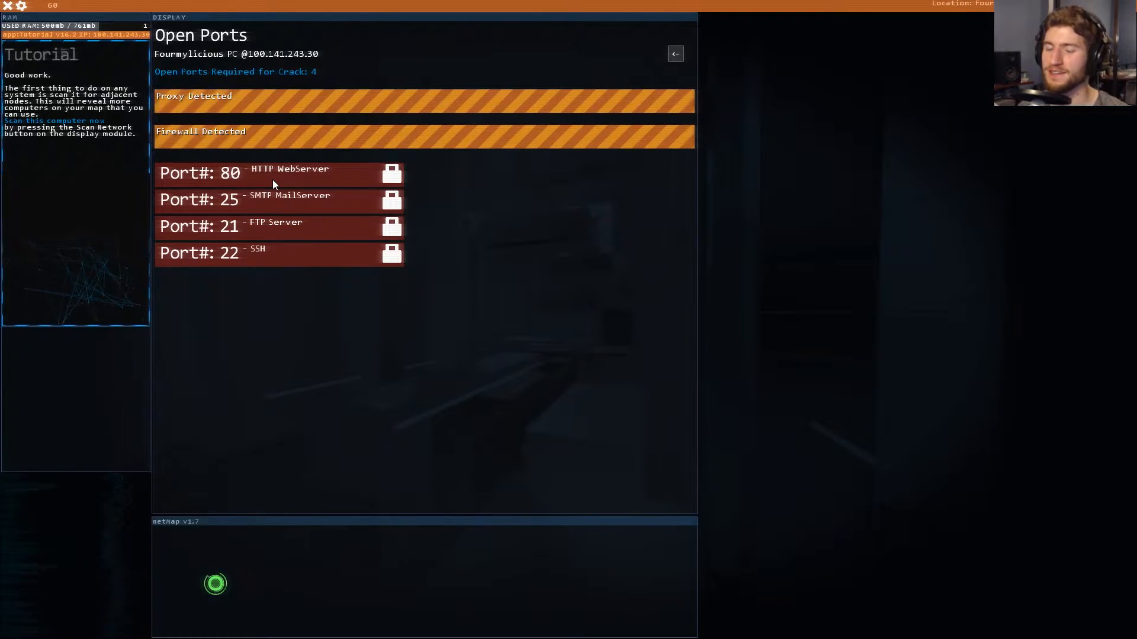
pyautogui.moveTo(305, 157)
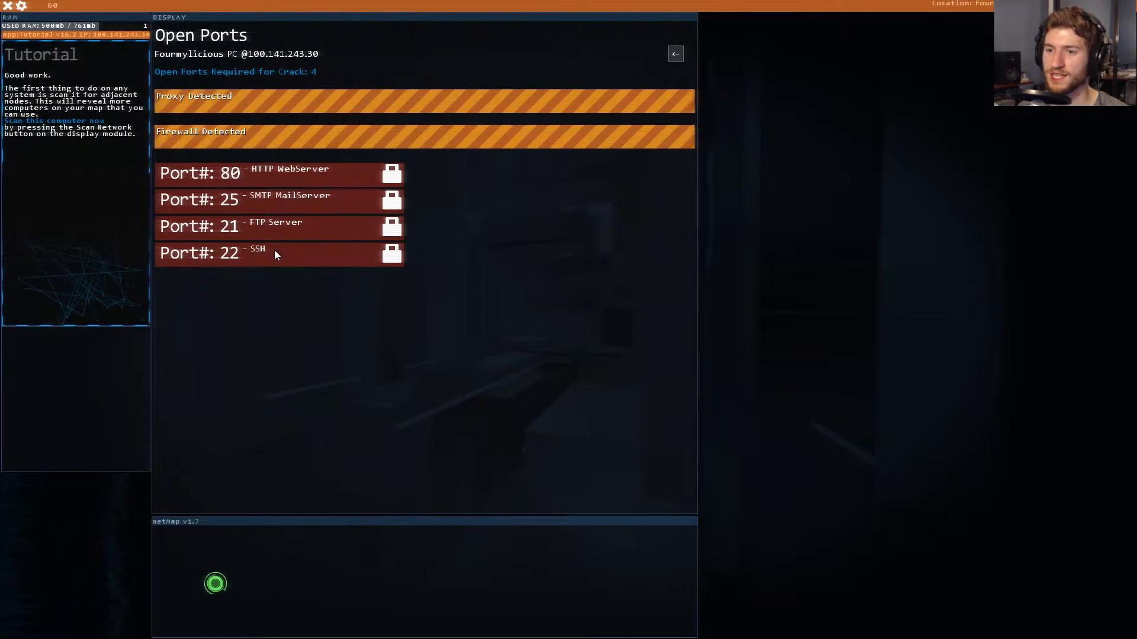
pyautogui.moveTo(205, 571)
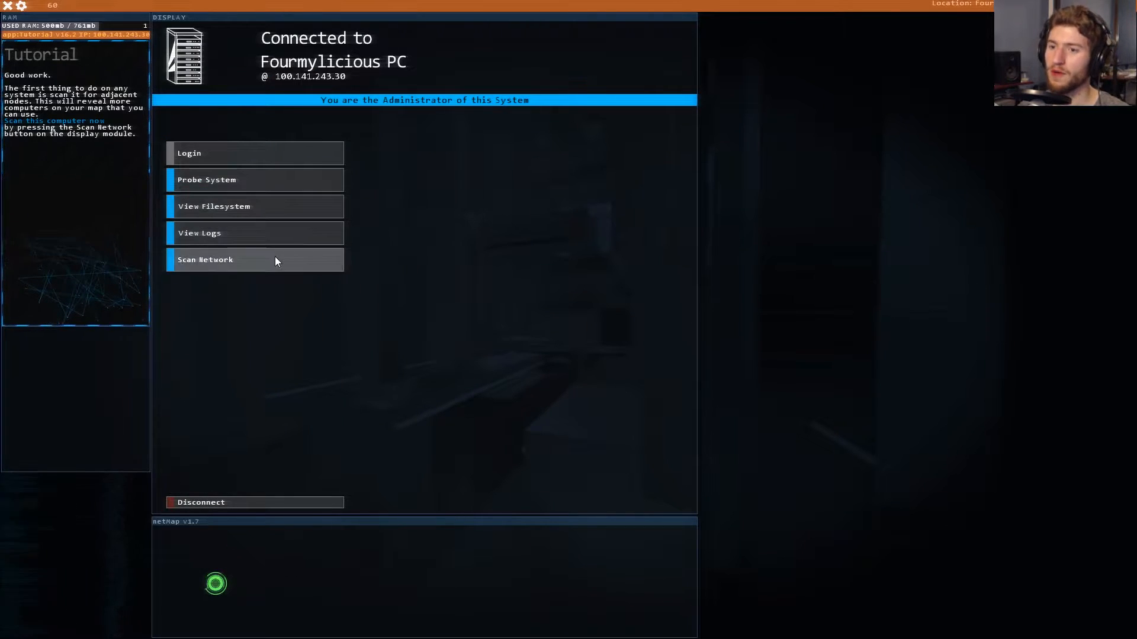
pyautogui.click(206, 259)
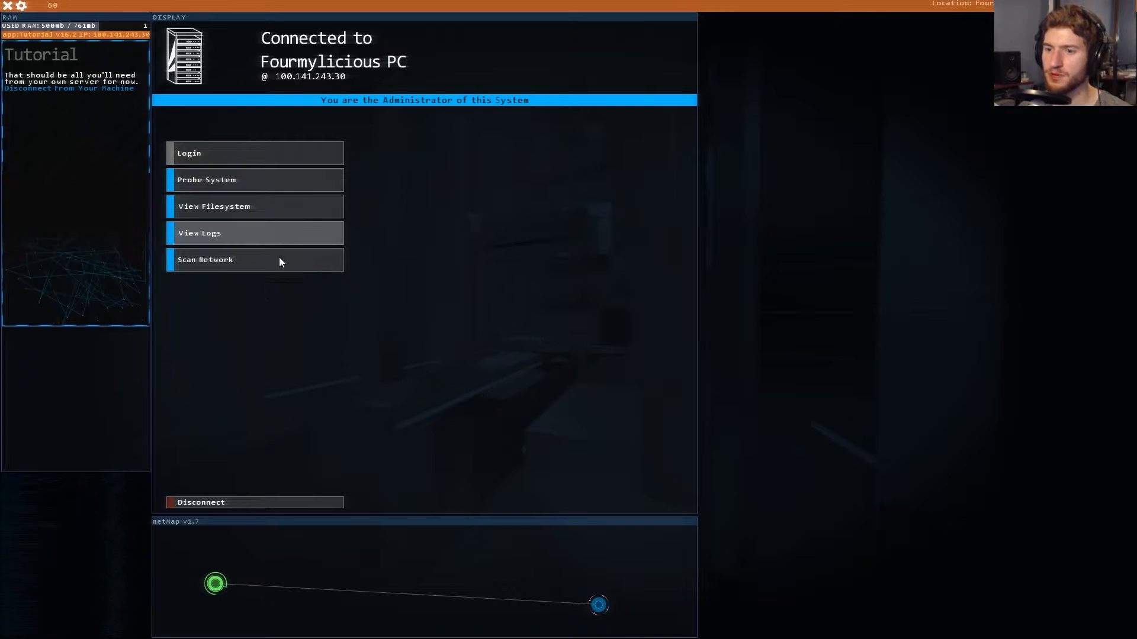
pyautogui.click(597, 605)
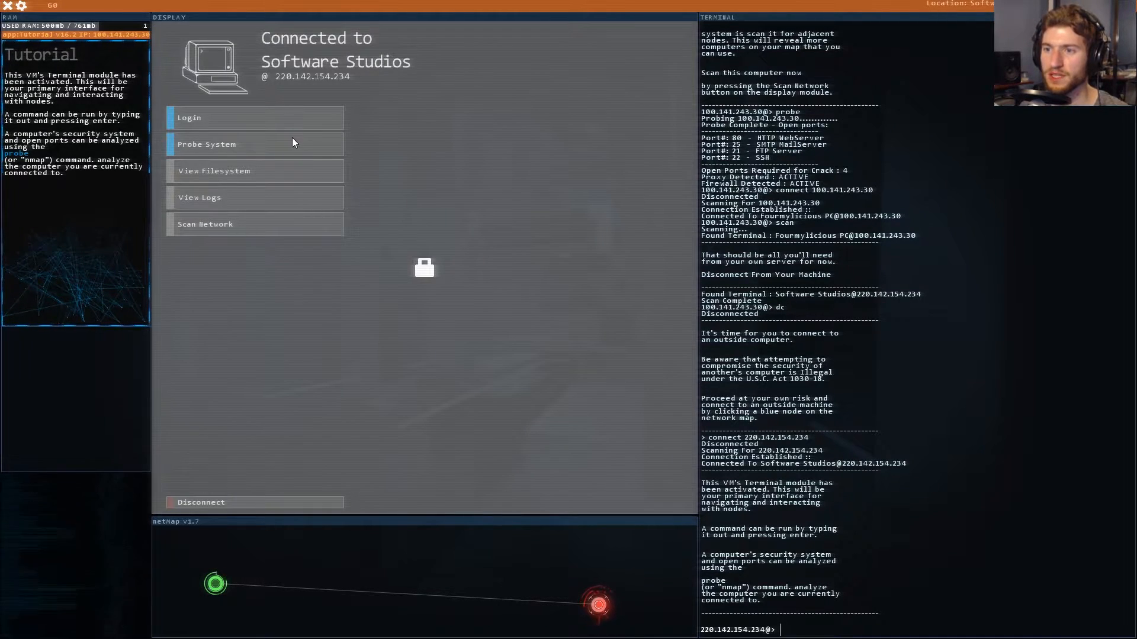
# - Try several made-up commands on Software Studios' terminal, each rejected as unrecognized
pyautogui.write('sasdf')
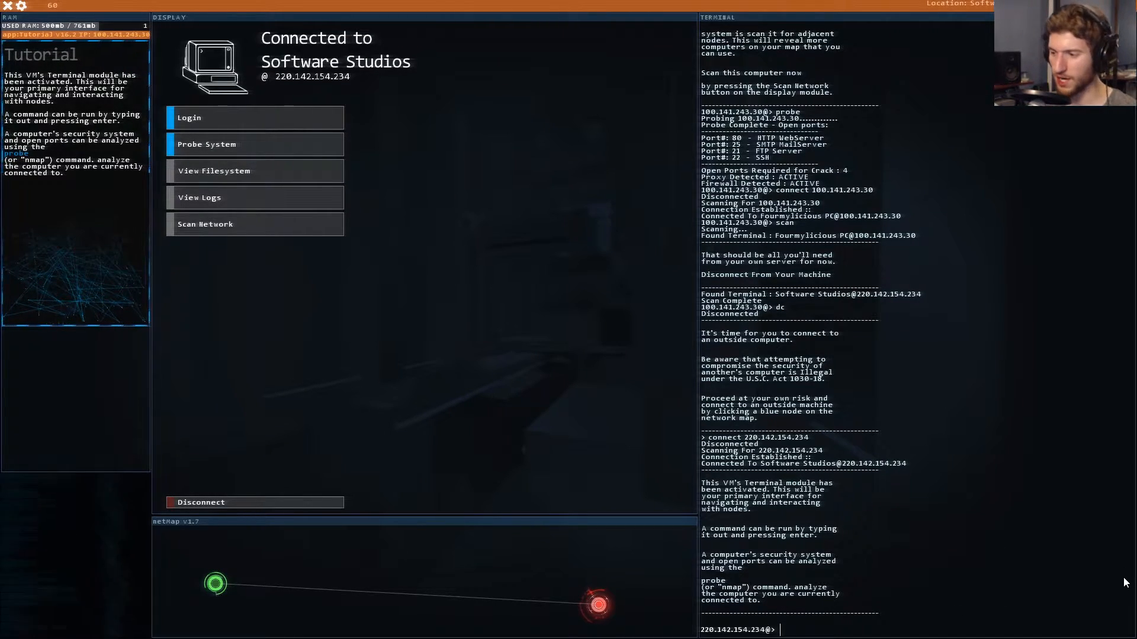
pyautogui.write('fuck')
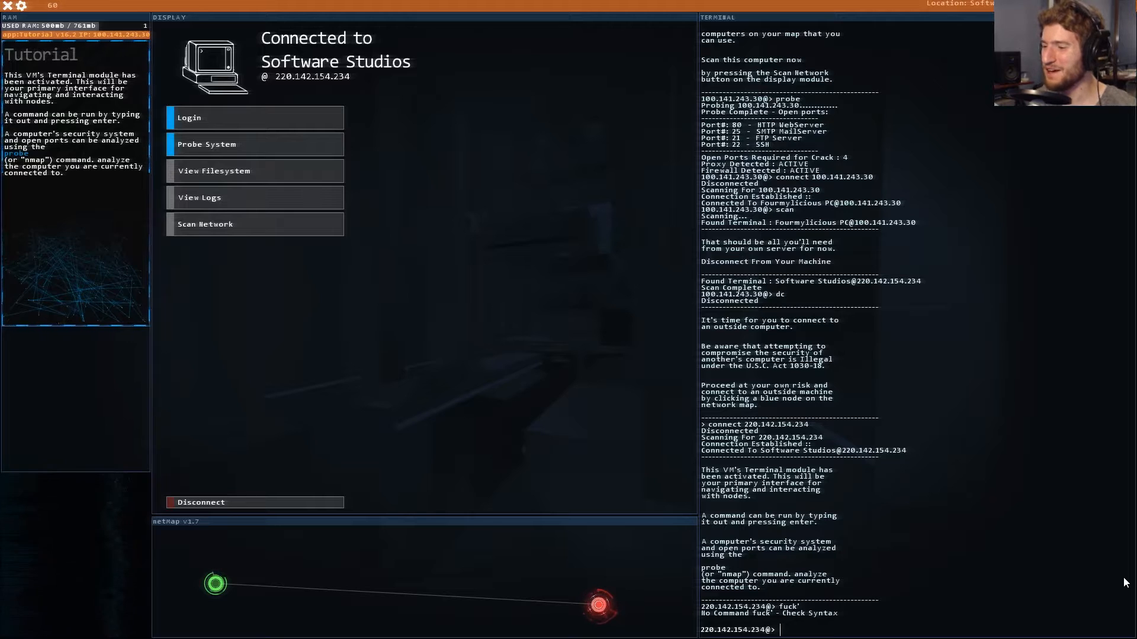
pyautogui.write('s')
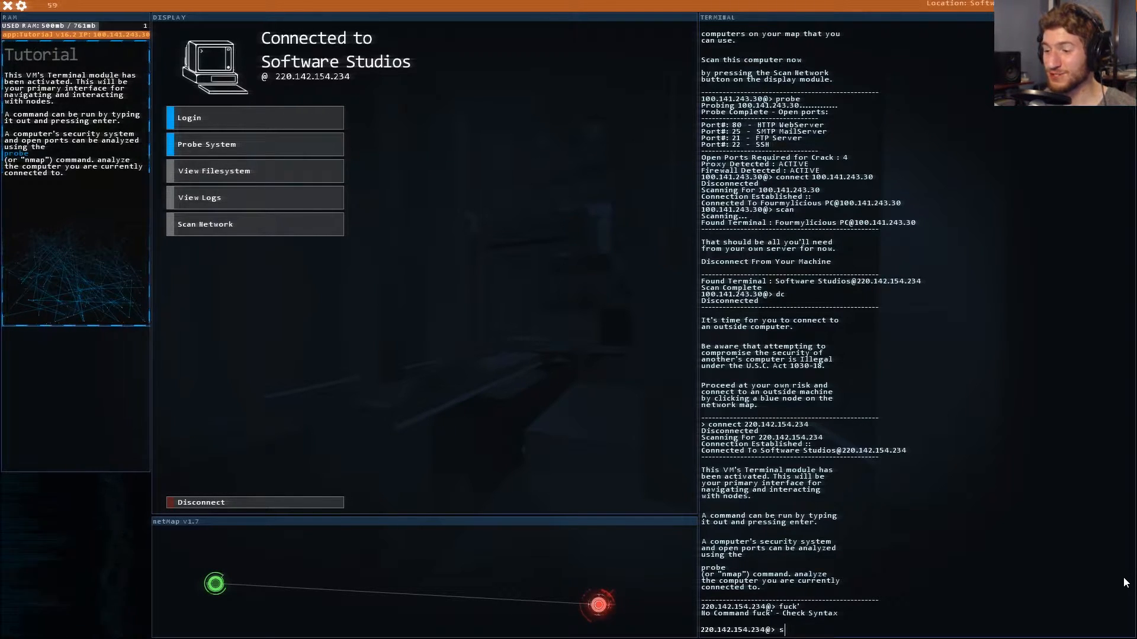
pyautogui.write('udo fuckemu')
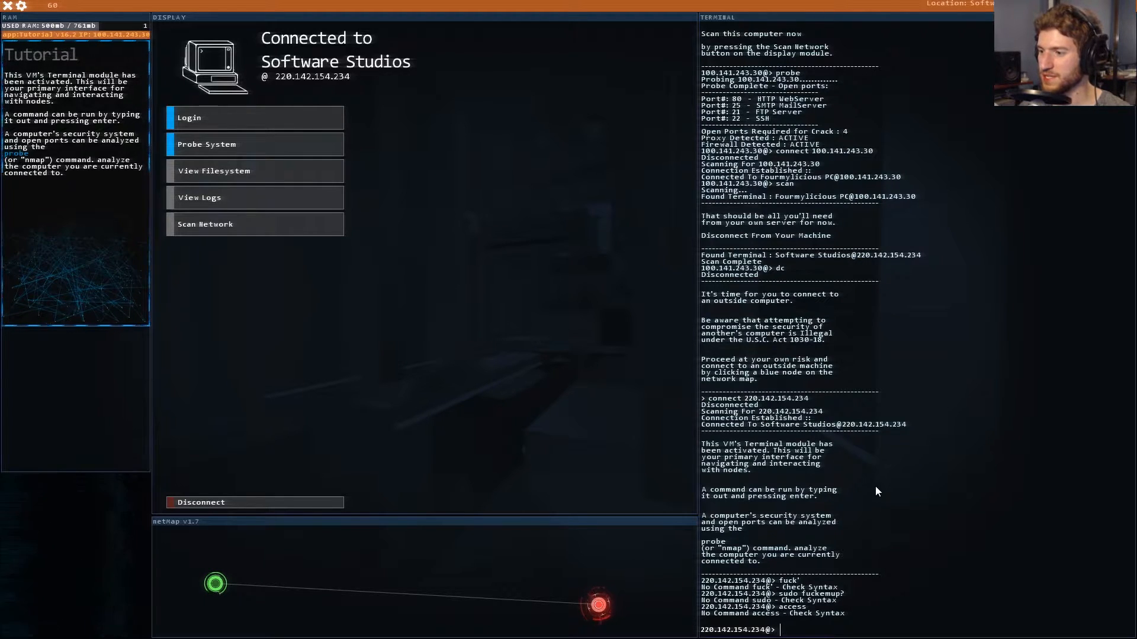
pyautogui.moveTo(902, 491)
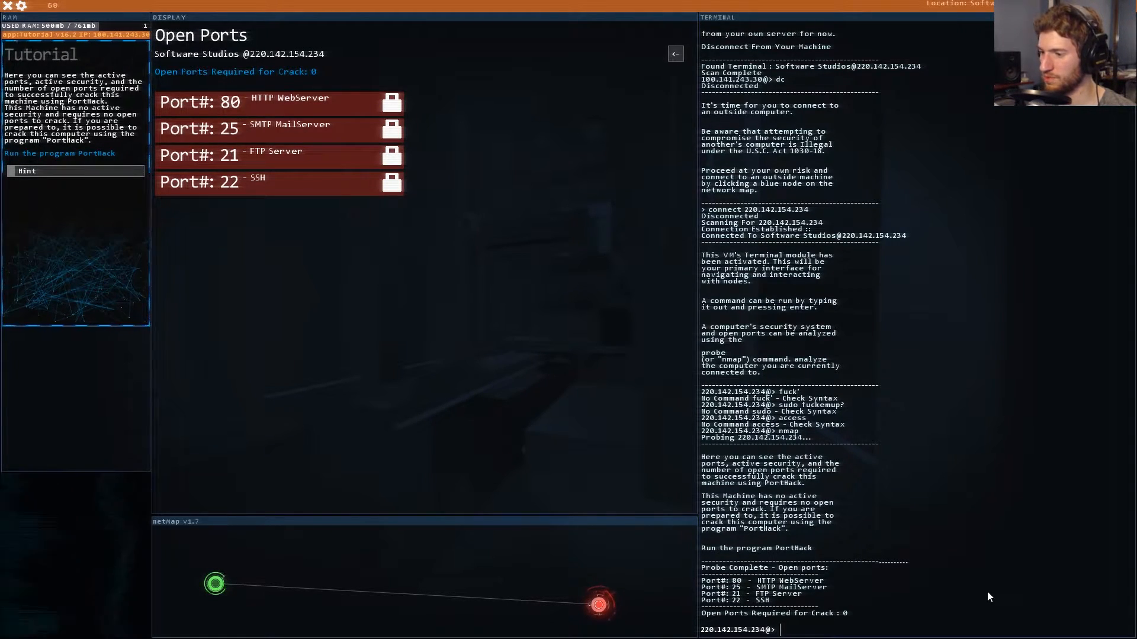
# - Run porthack against Software Studios to gain administrator access
pyautogui.write('porthack')
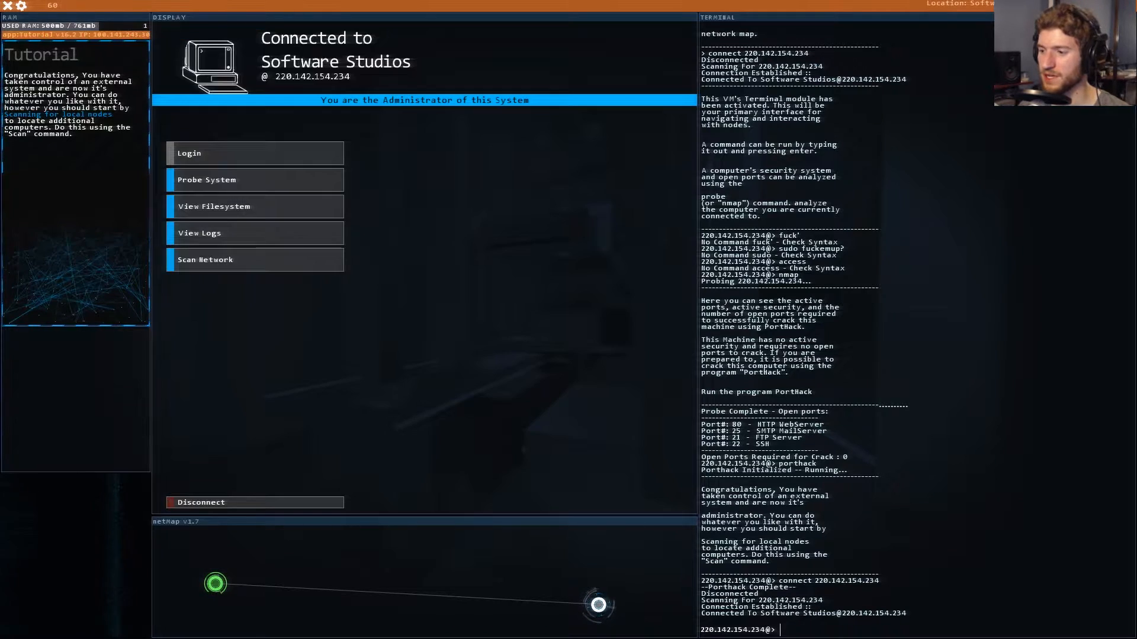
pyautogui.moveTo(1067, 478)
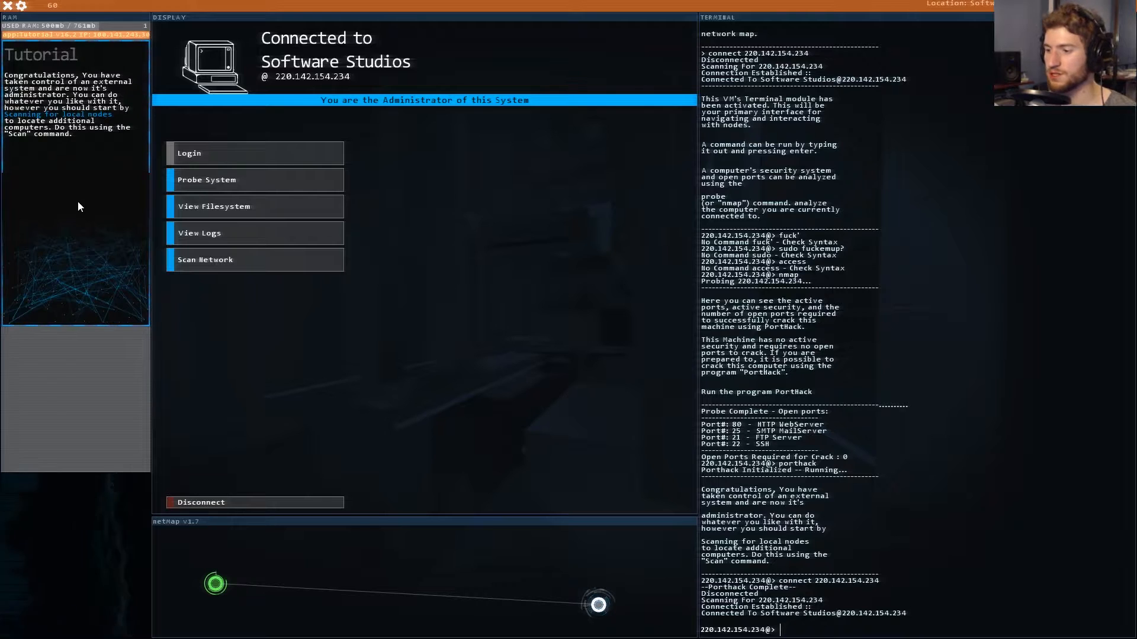
# - Scan, then browse into the home and bin folders to reach config.txt
pyautogui.write('scan')
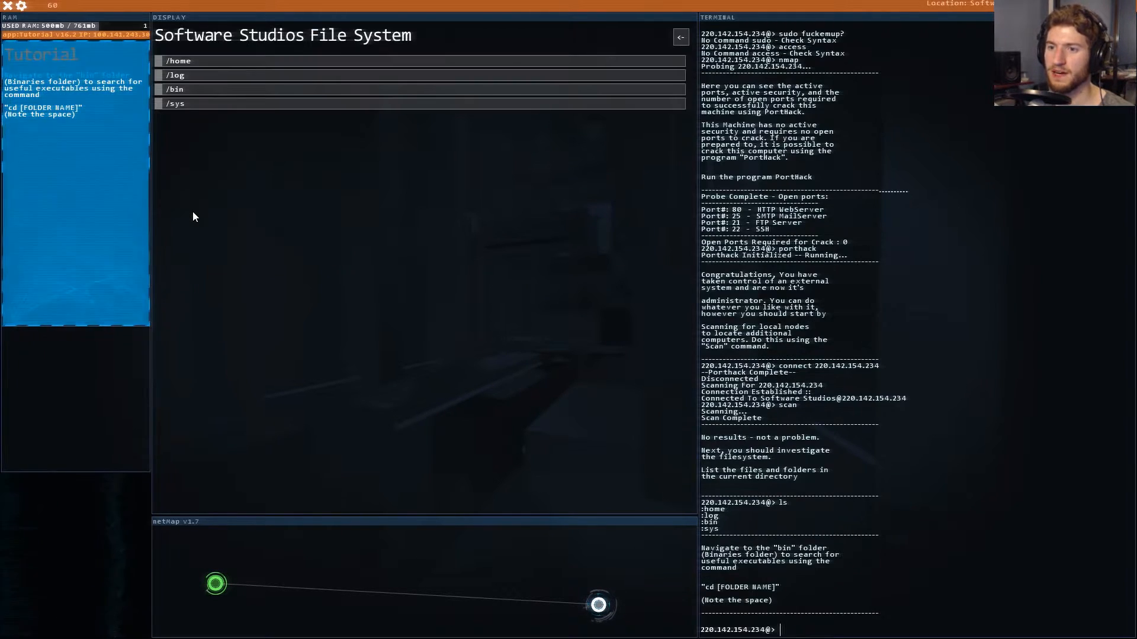
pyautogui.write('cd home')
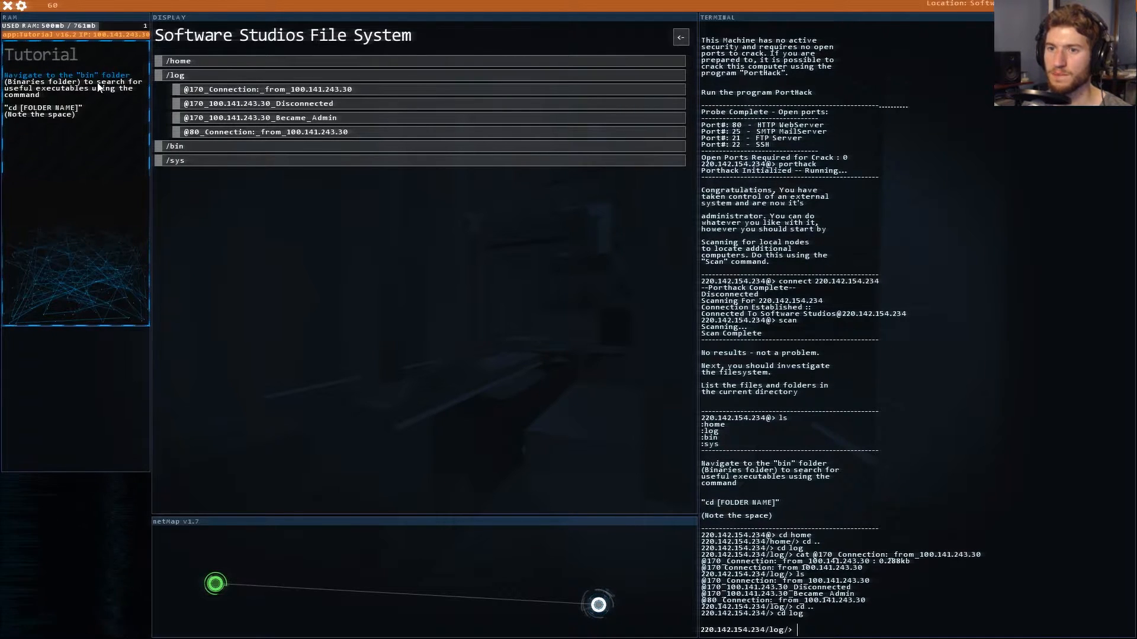
pyautogui.write('cd bin')
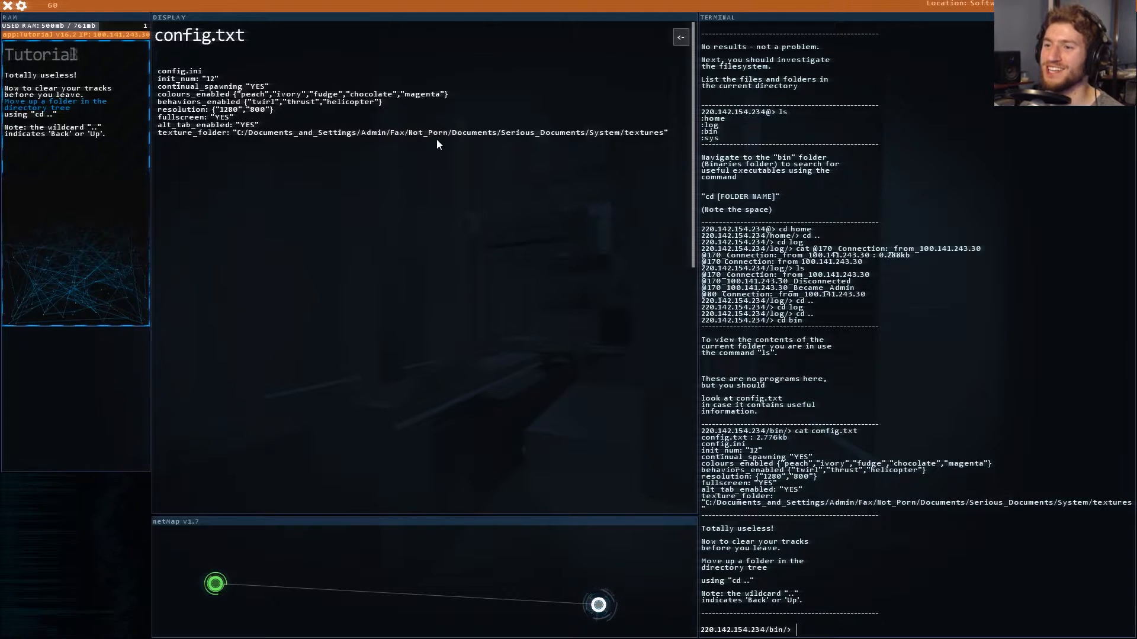
pyautogui.moveTo(601, 152)
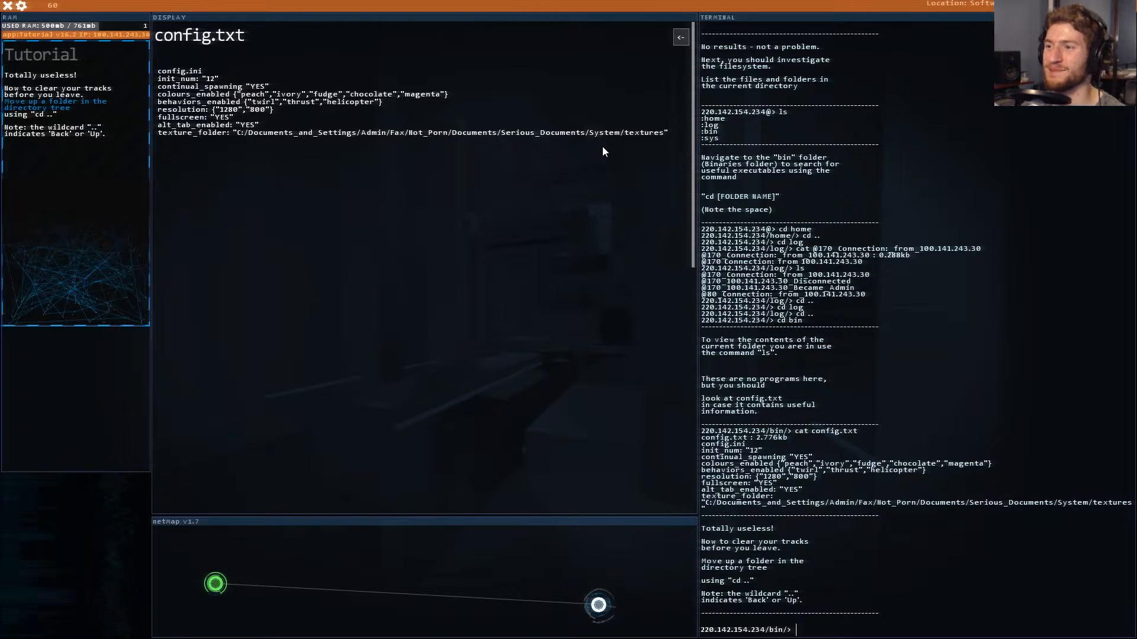
pyautogui.moveTo(259, 214)
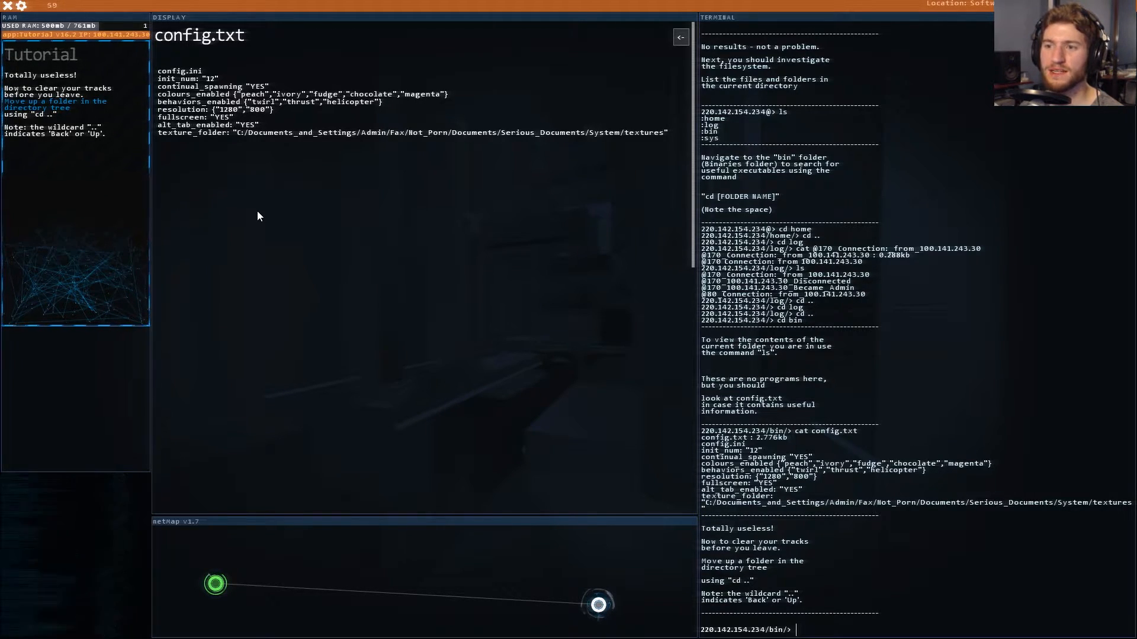
pyautogui.moveTo(268, 228)
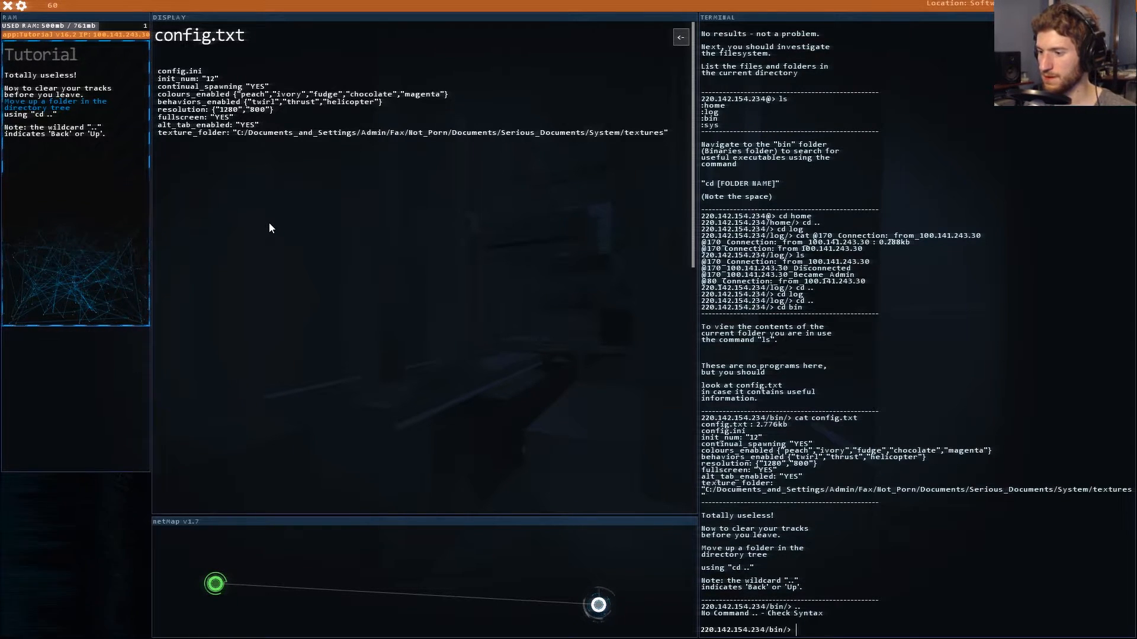
pyautogui.moveTo(267, 126)
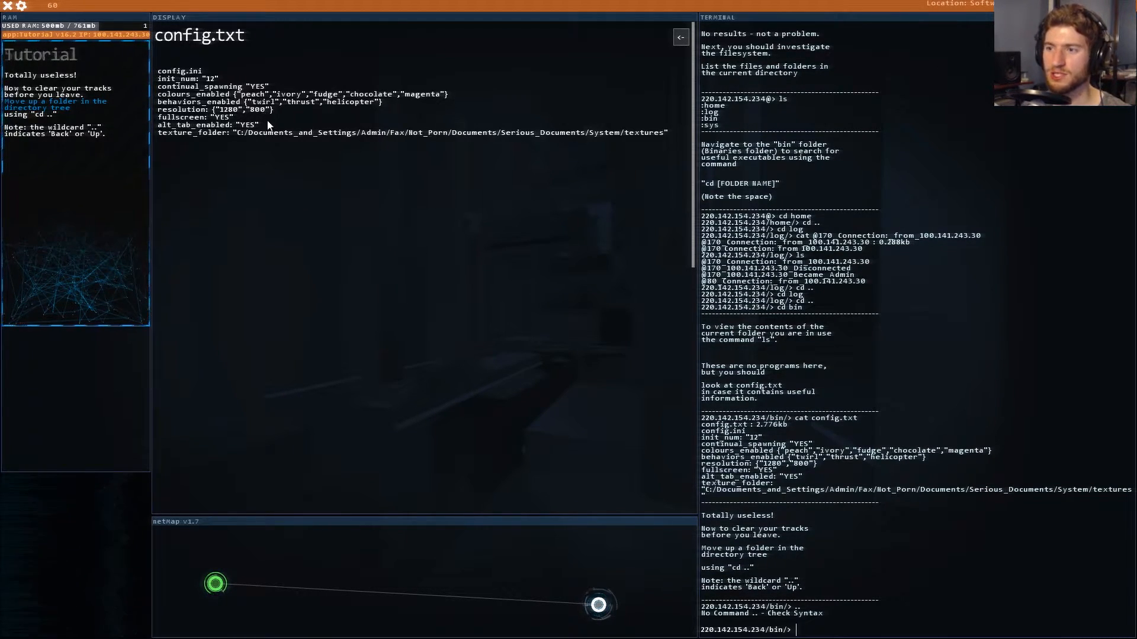
pyautogui.moveTo(254, 116)
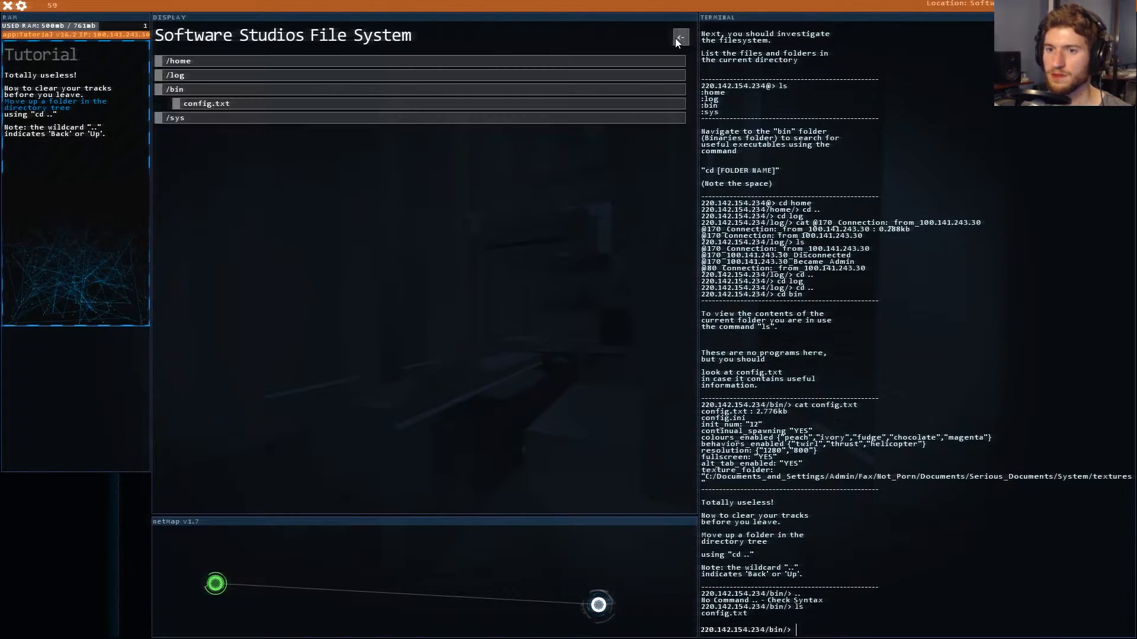
# - Enter the sys folder and remove all its files with rm
pyautogui.write('cd sys')
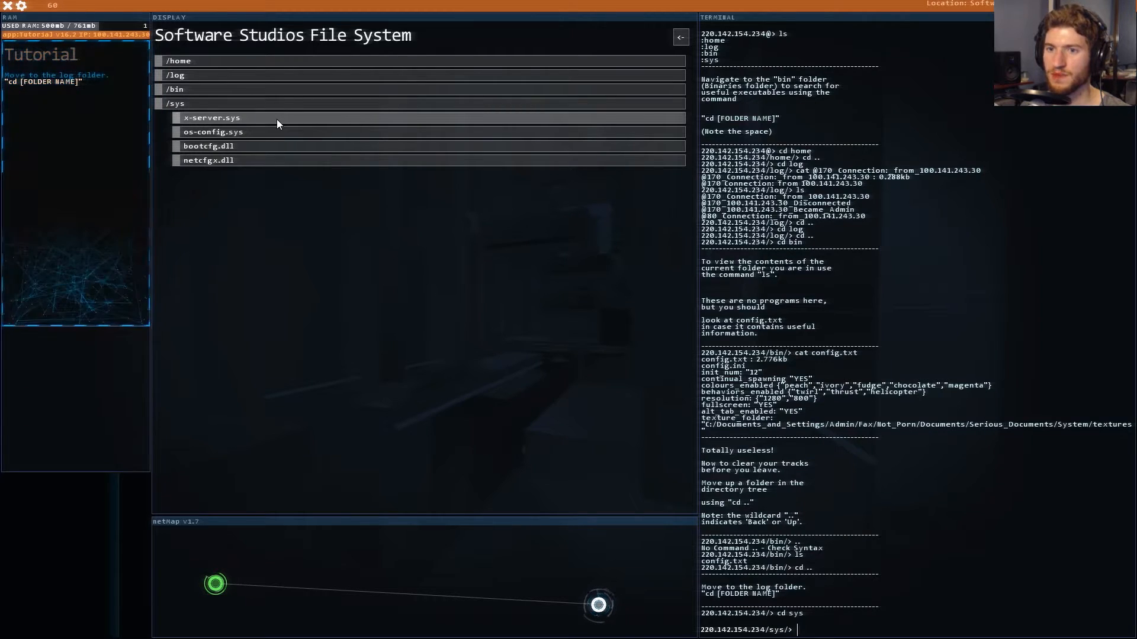
pyautogui.moveTo(276, 132)
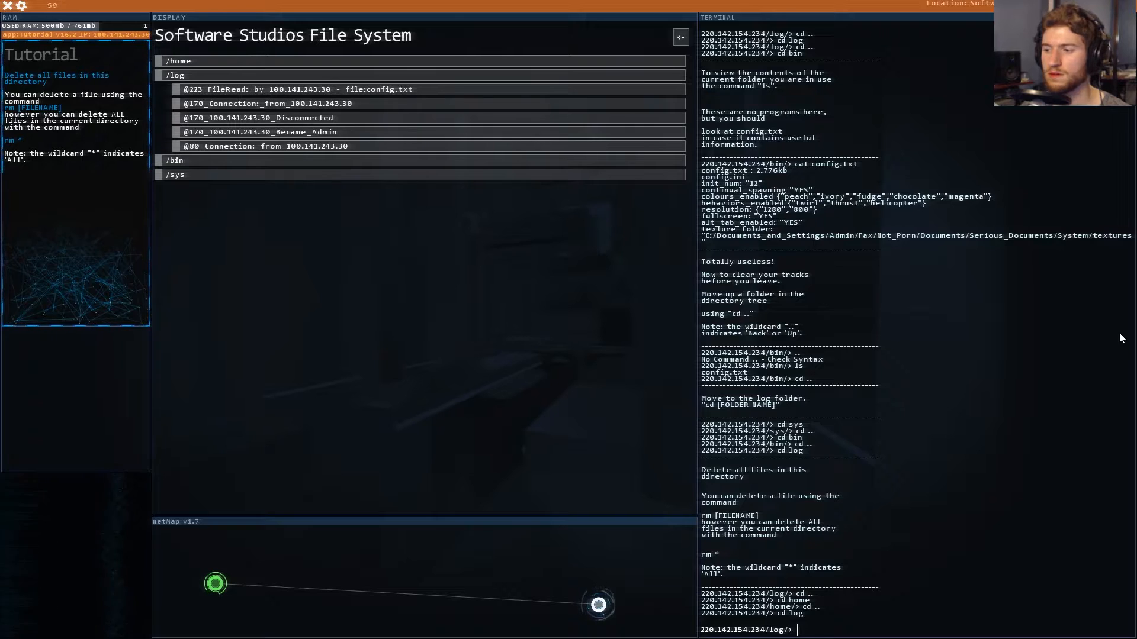
pyautogui.write('delete *')
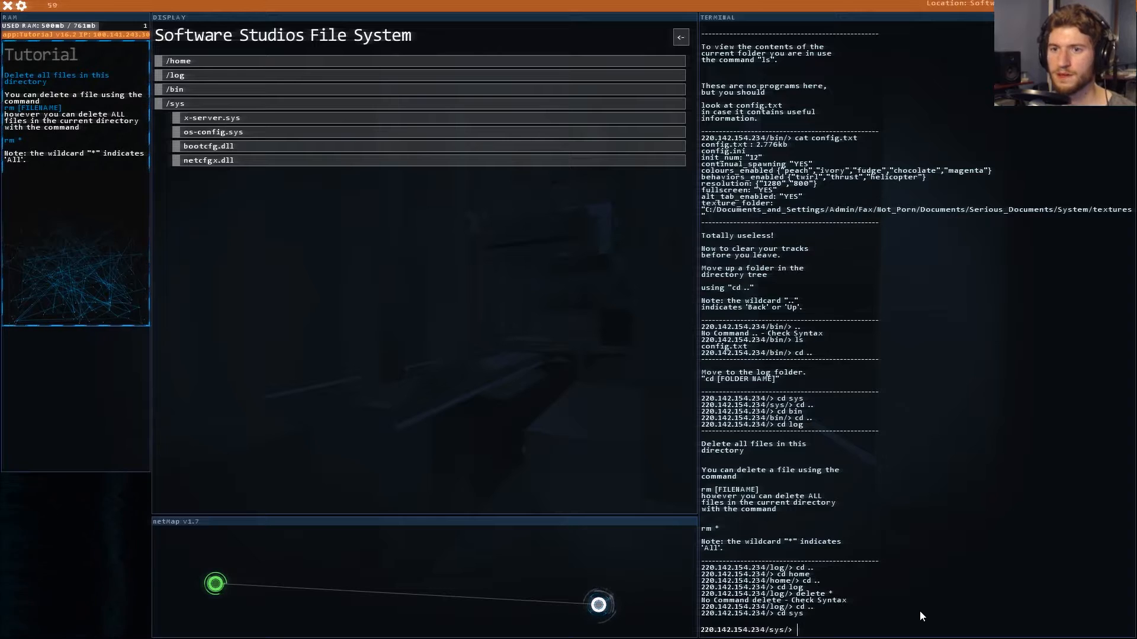
pyautogui.write('rm')
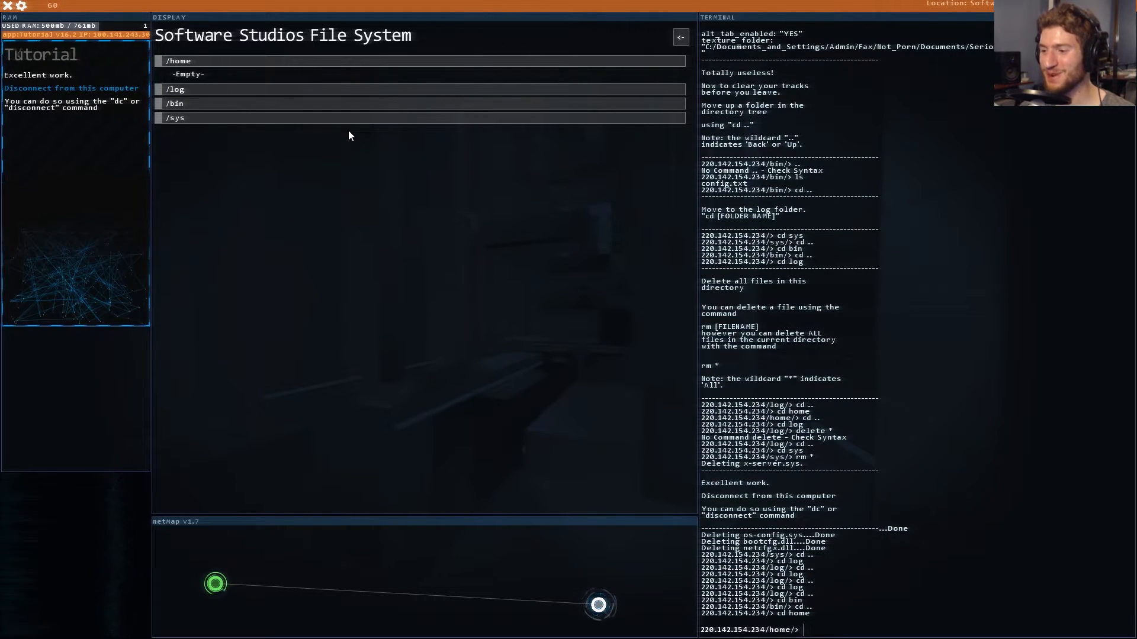
pyautogui.write('cd sys')
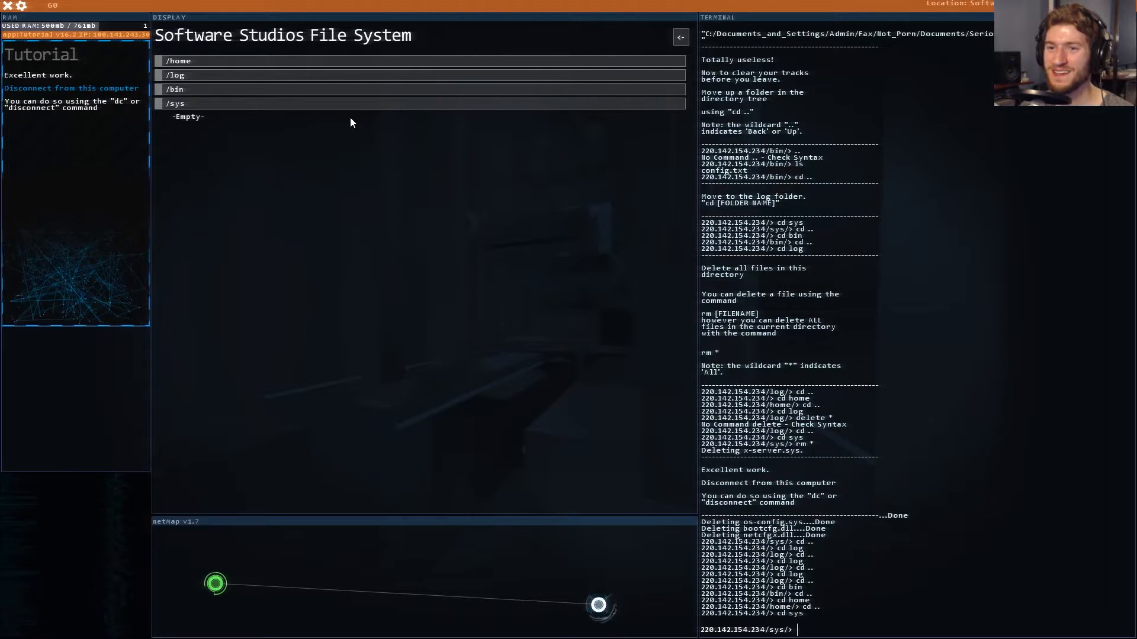
# - Disconnect with dc and list the available commands with help
pyautogui.write('dc')
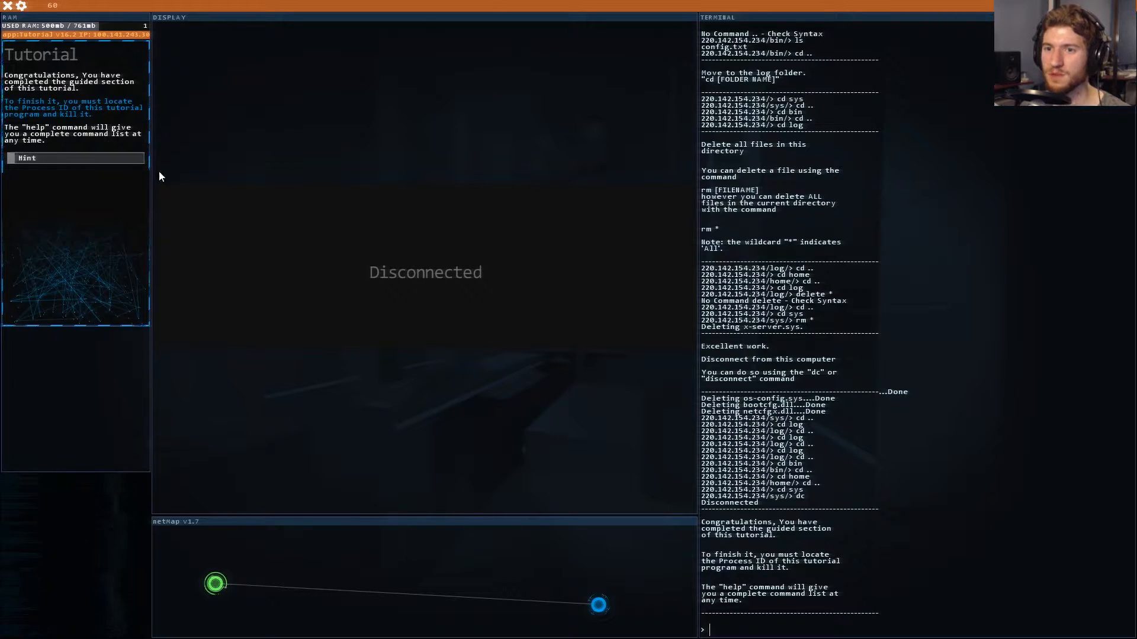
pyautogui.moveTo(417, 230)
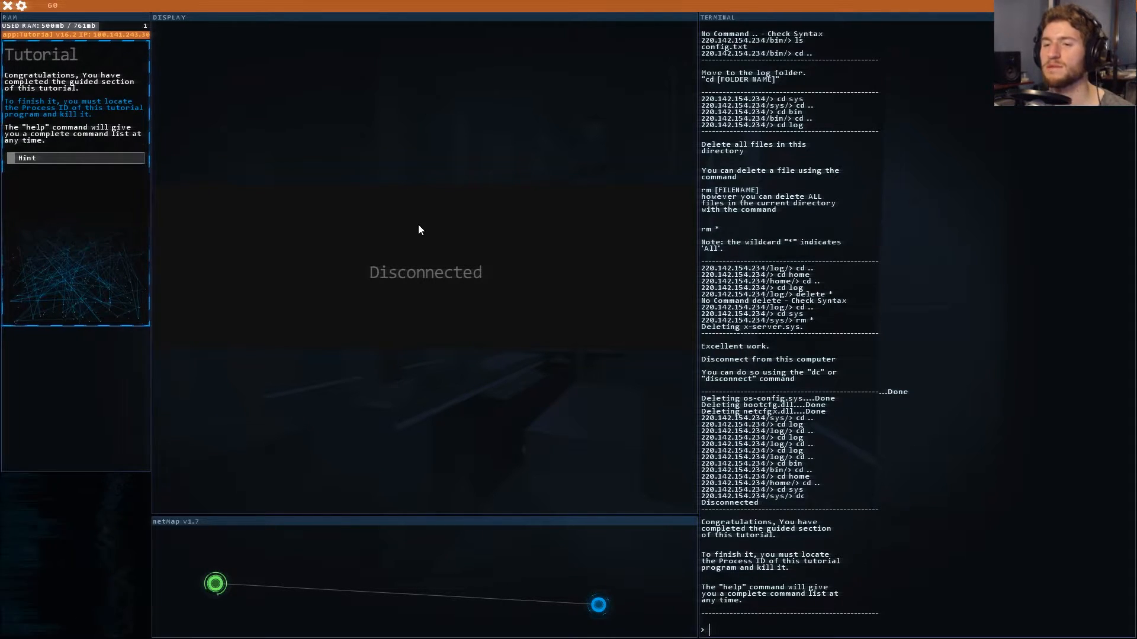
pyautogui.write('help')
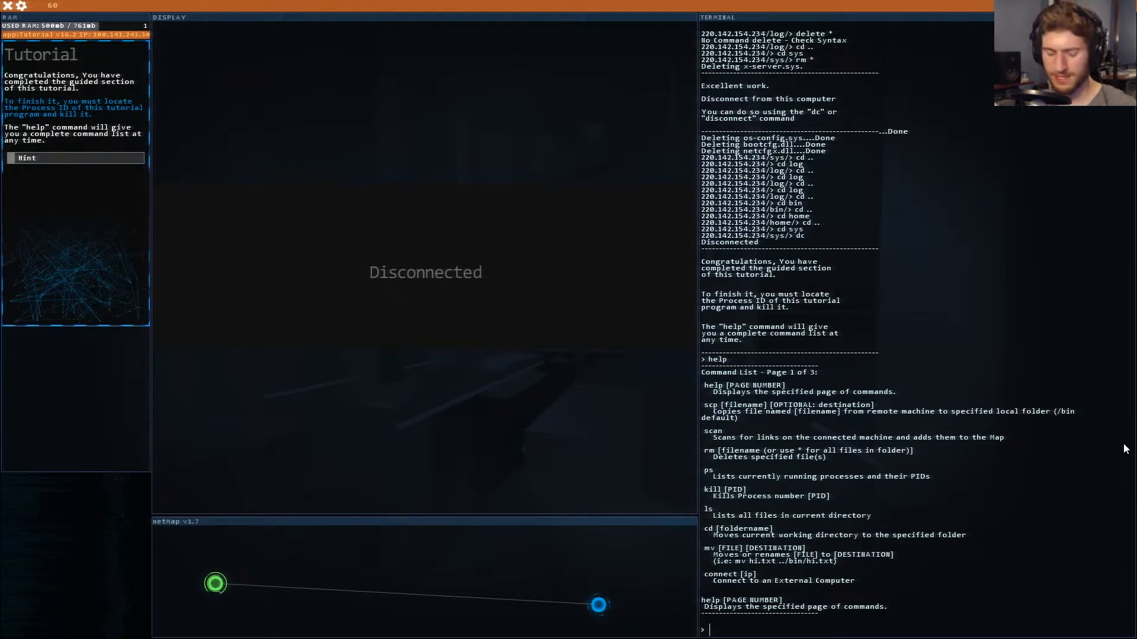
# - List running processes with ps and kill the Tutorial process
pyautogui.write('sude')
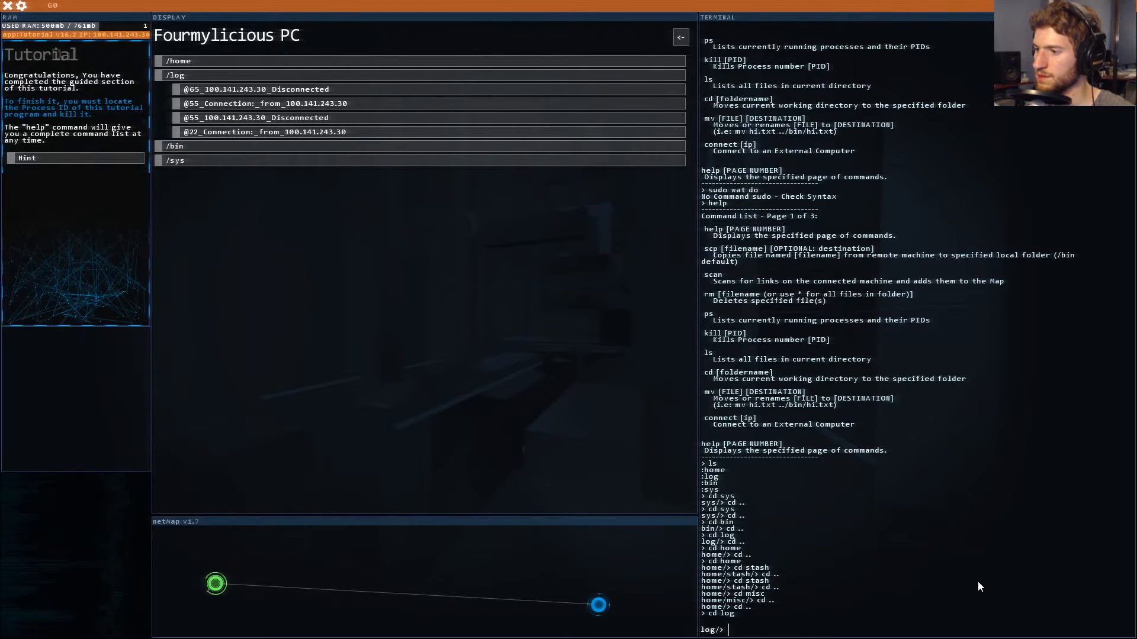
pyautogui.write('ps')
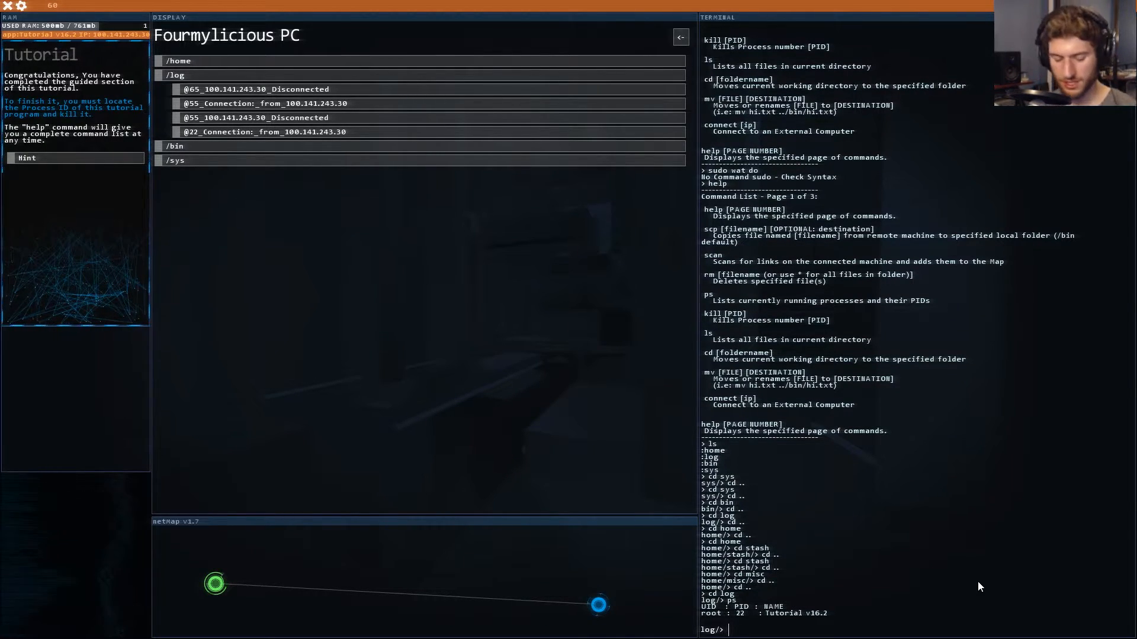
pyautogui.write('kill')
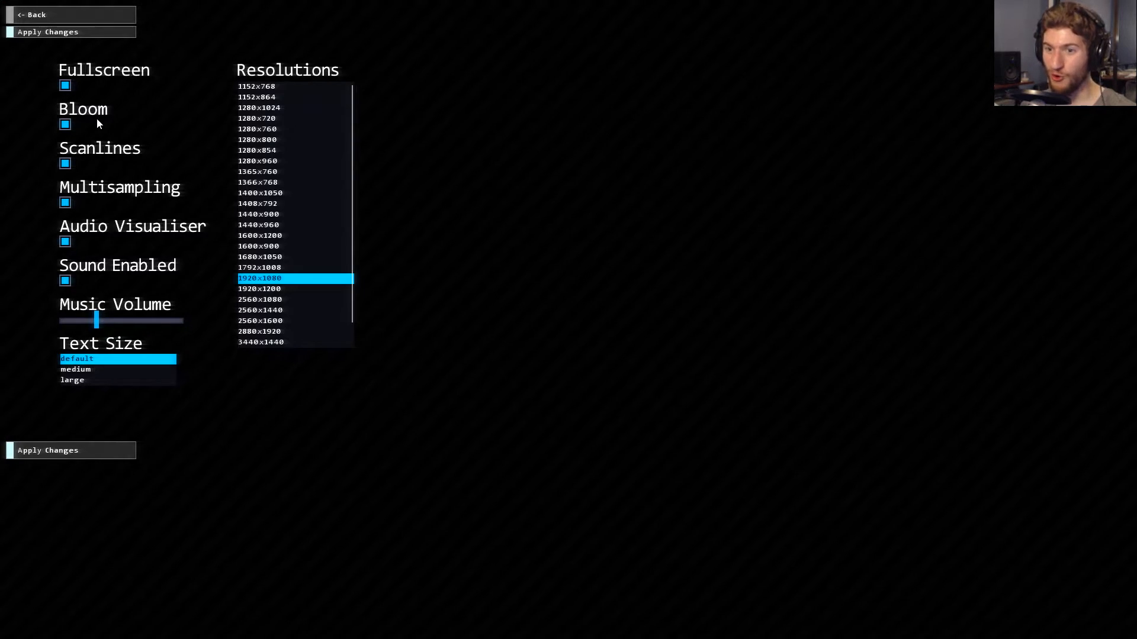
pyautogui.moveTo(69, 14)
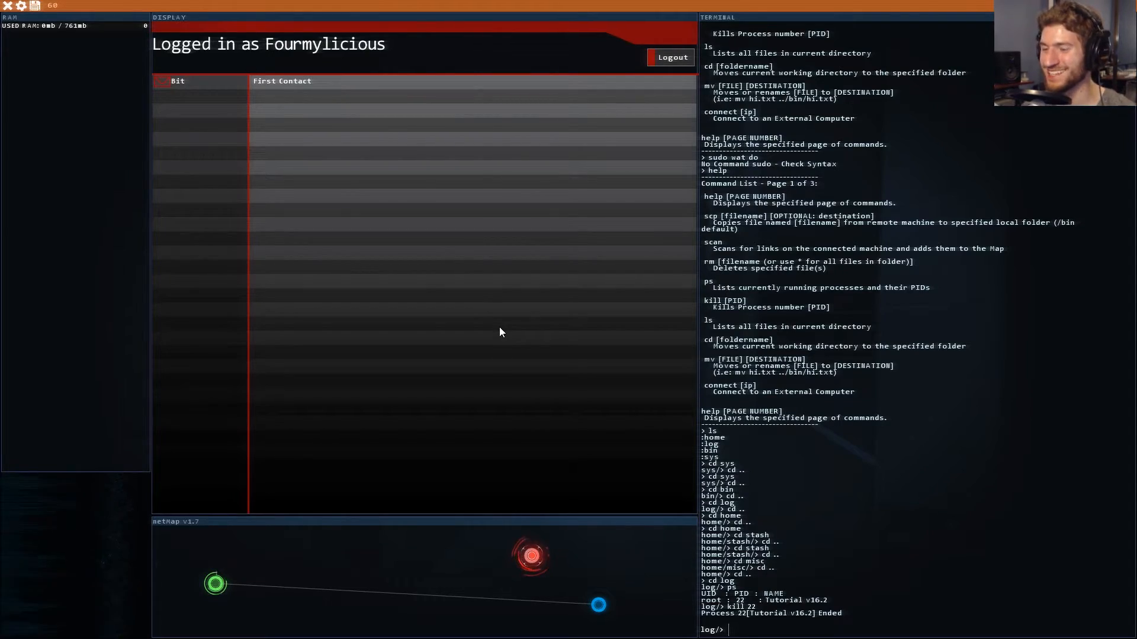
pyautogui.moveTo(410, 110)
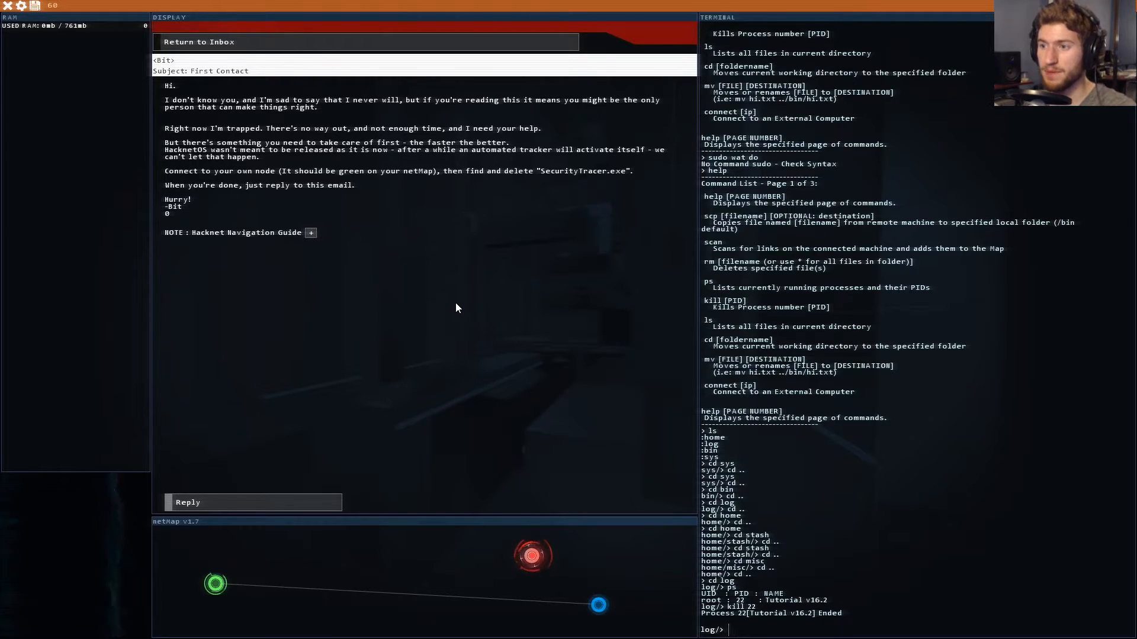
pyautogui.moveTo(264, 569)
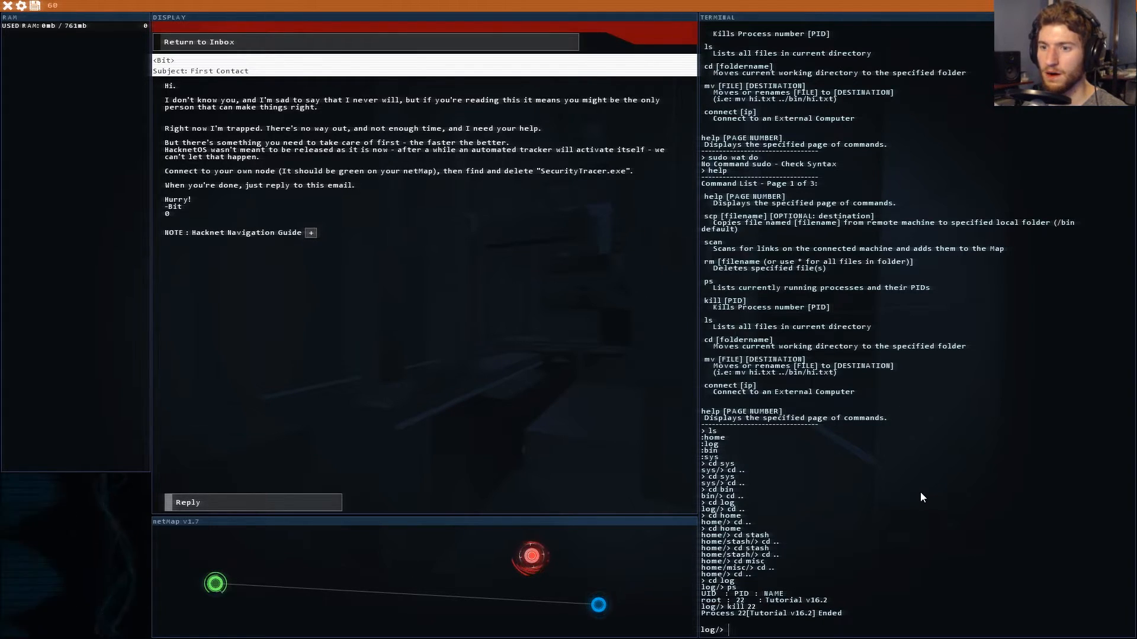
# - Review the help list, then target SecurityTracer.exe in the bin folder for removal
pyautogui.write('help')
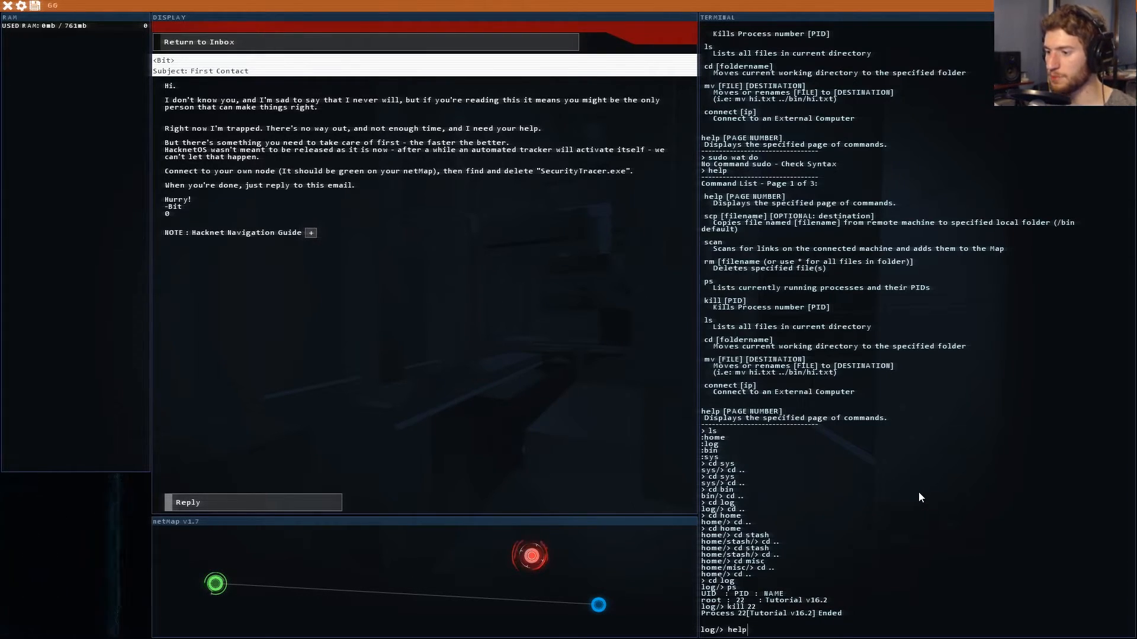
pyautogui.press('enter')
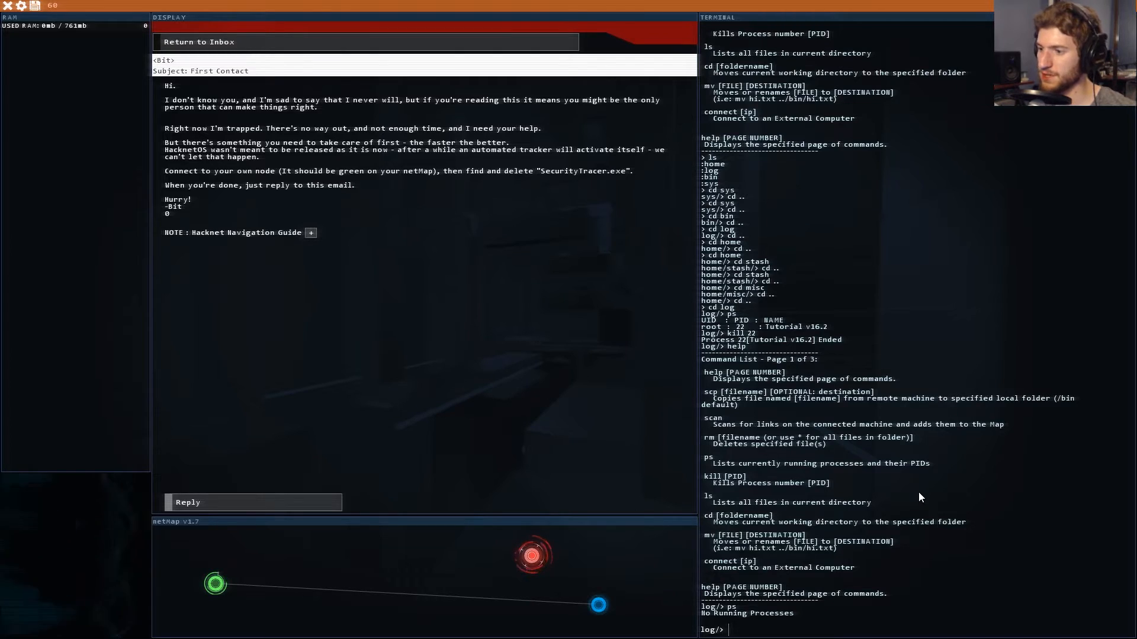
pyautogui.write('rm')
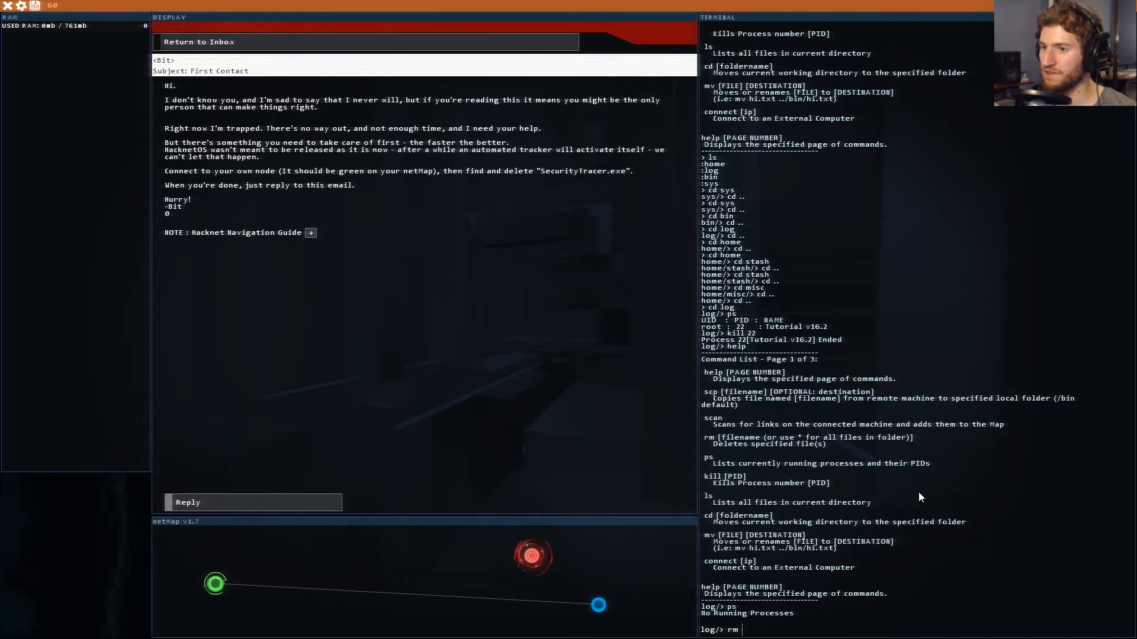
pyautogui.write('security')
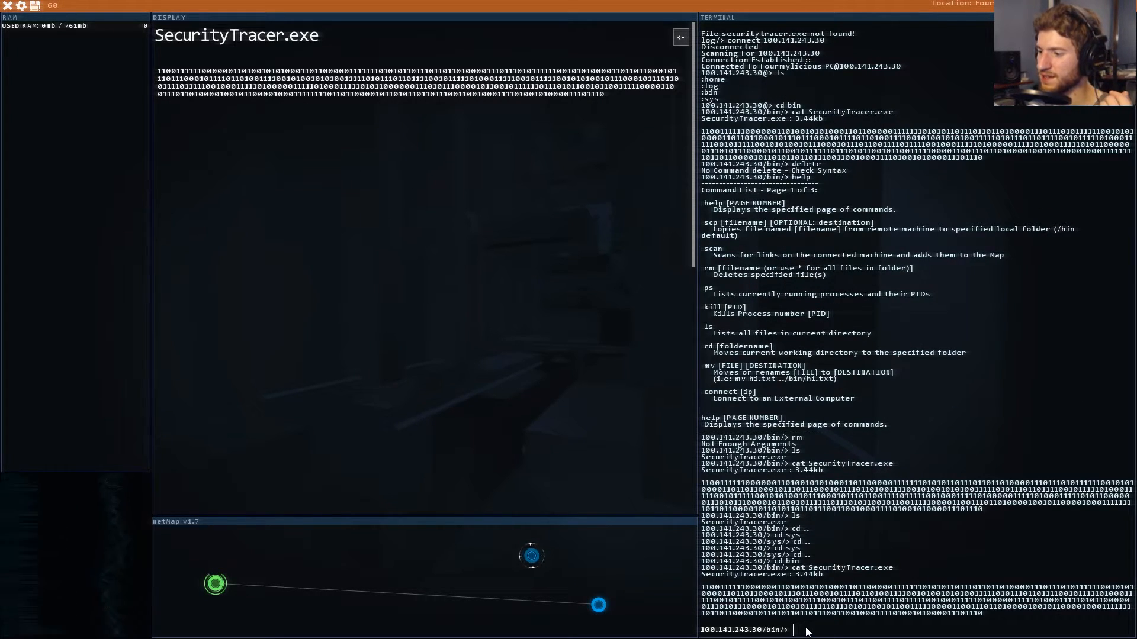
# - Run 'rm SecurityTracer.exe' to empty the home node's bin folder
pyautogui.write('rm')
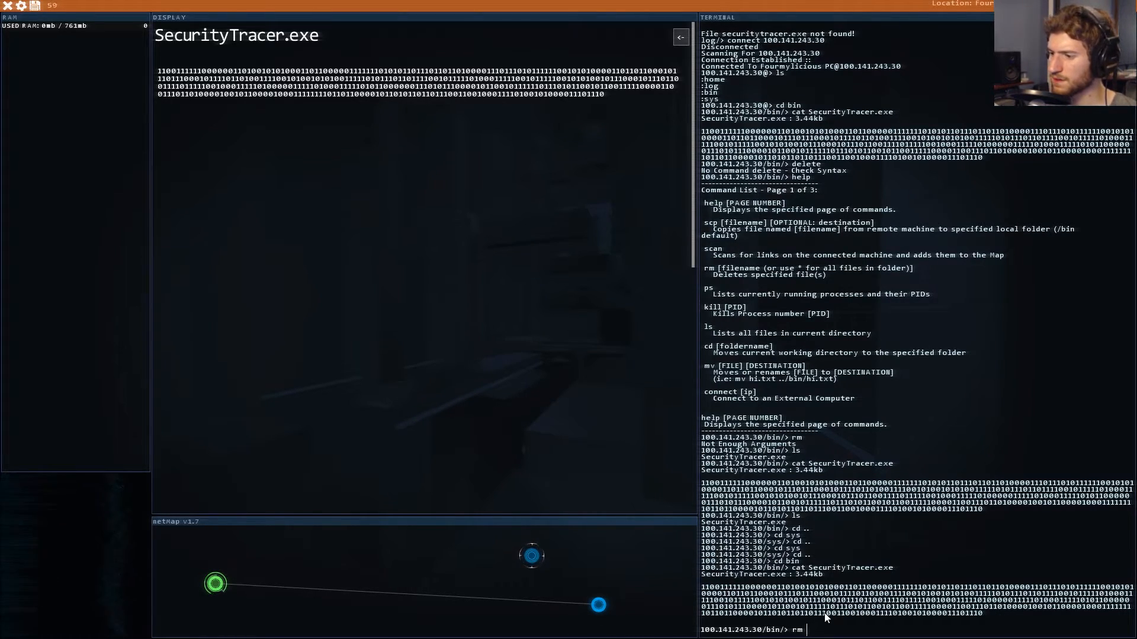
pyautogui.write('Secu')
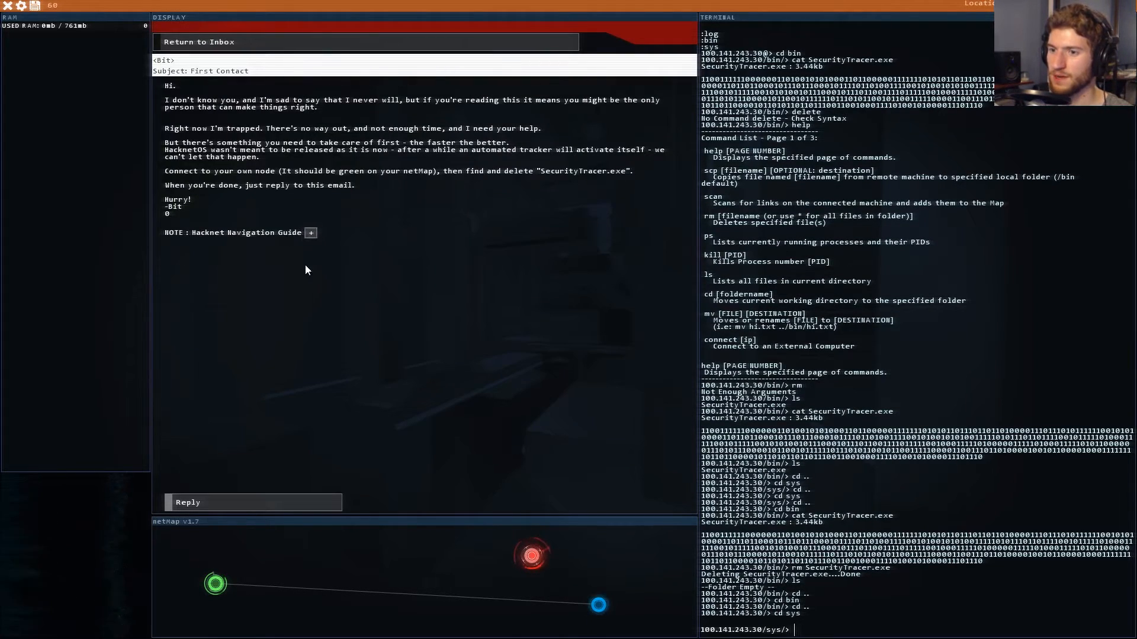
# - Reply to Bit's First Contact email with a playful additional detail and send it
pyautogui.click(311, 233)
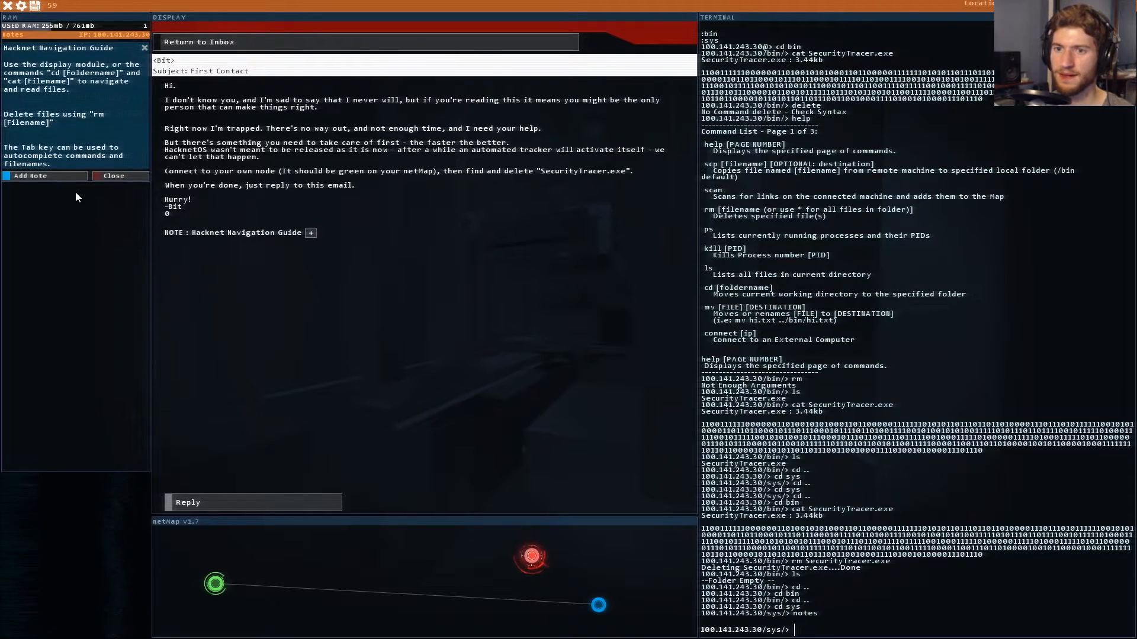
pyautogui.moveTo(294, 391)
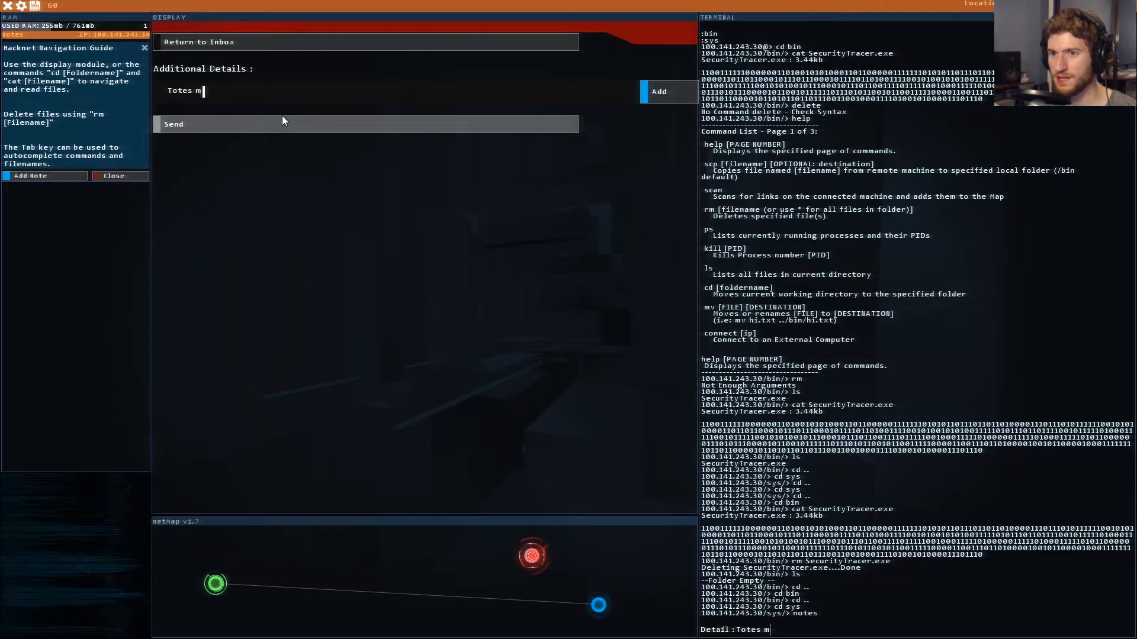
pyautogui.write('cScrotes did the thingalingading')
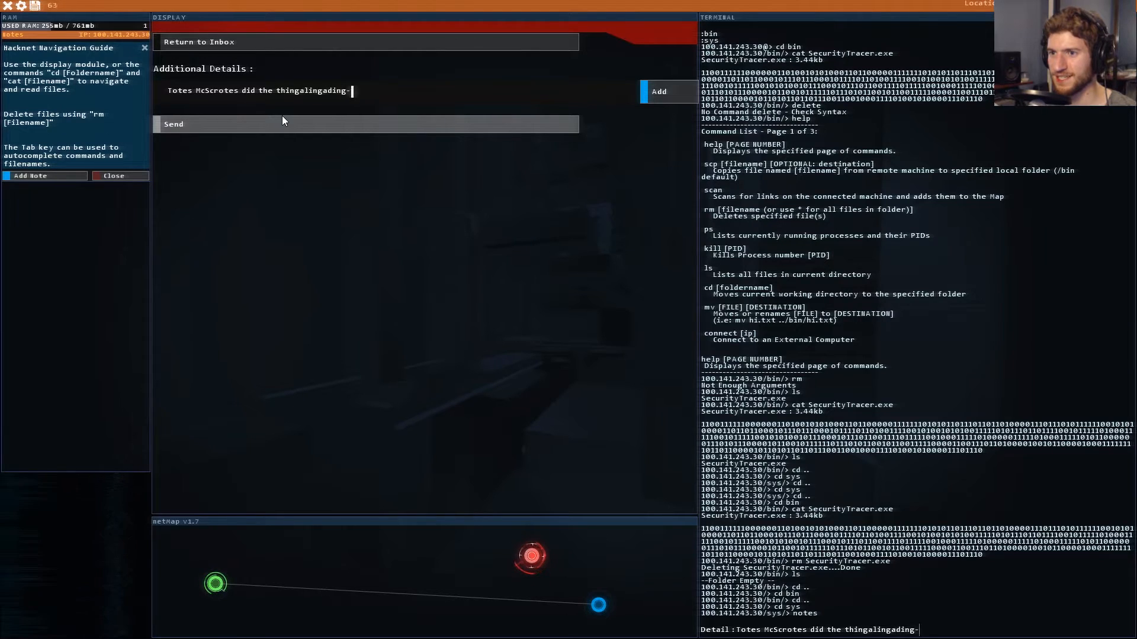
pyautogui.write('-dang, mah nizzle.')
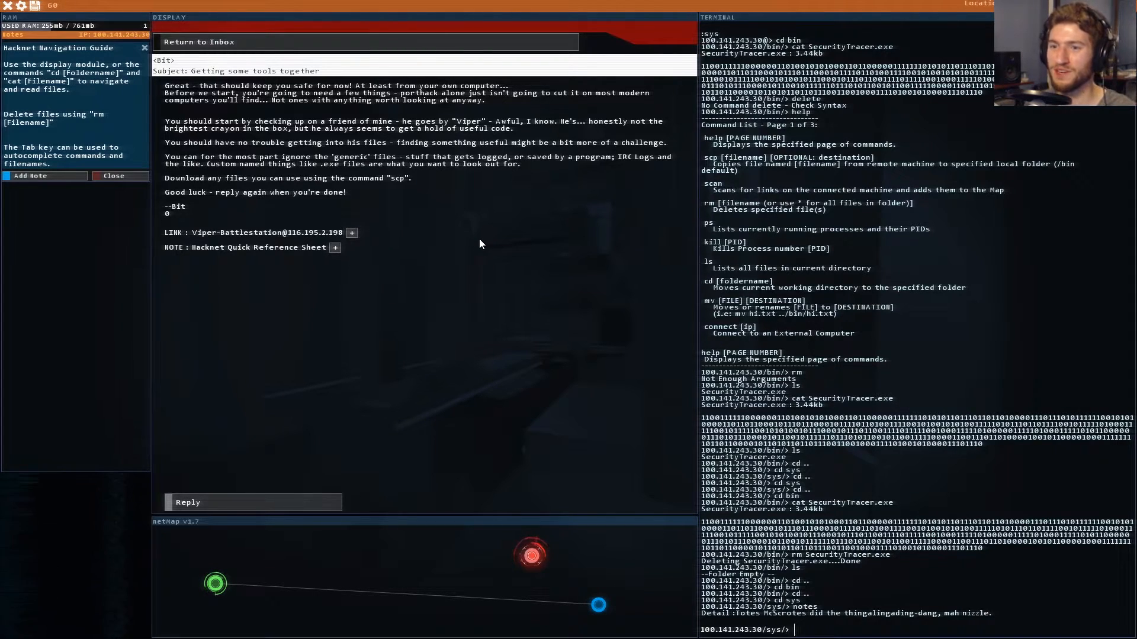
pyautogui.moveTo(427, 215)
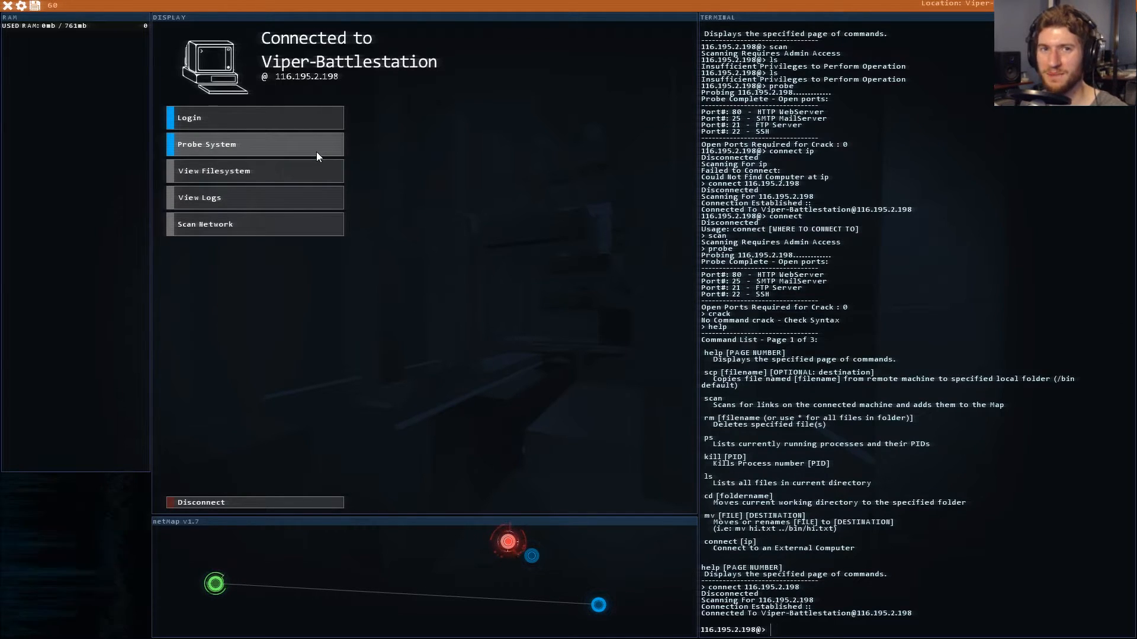
pyautogui.moveTo(321, 167)
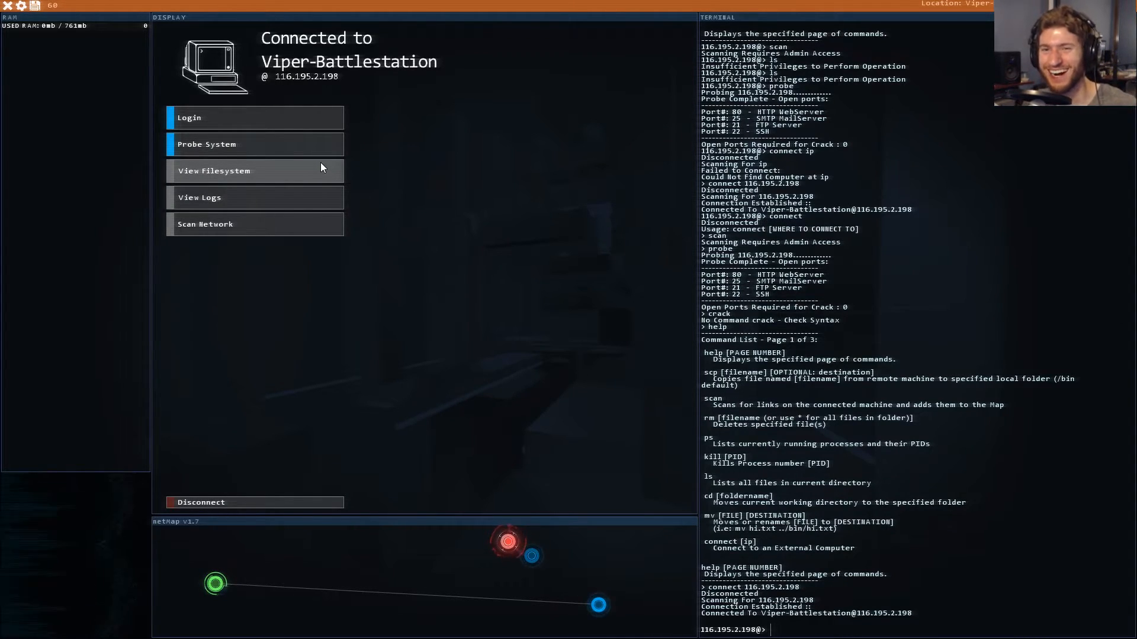
pyautogui.moveTo(448, 217)
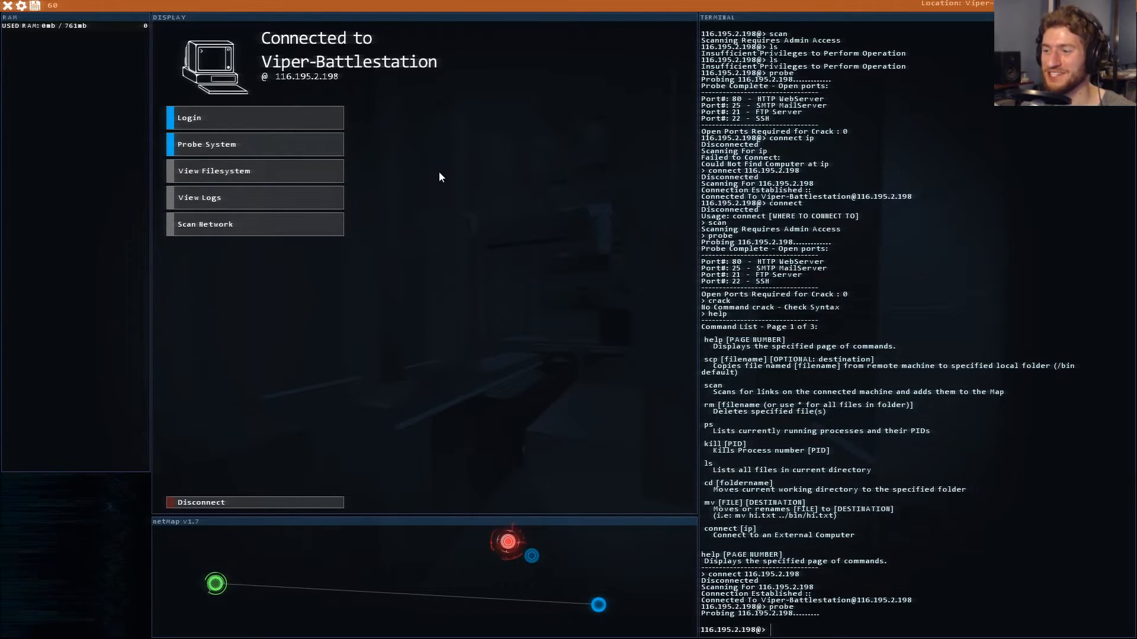
# - Probe Viper-Battlestation at 116.195.2.198, reconnect, and run porthack to gain administrator access
pyautogui.click(206, 144)
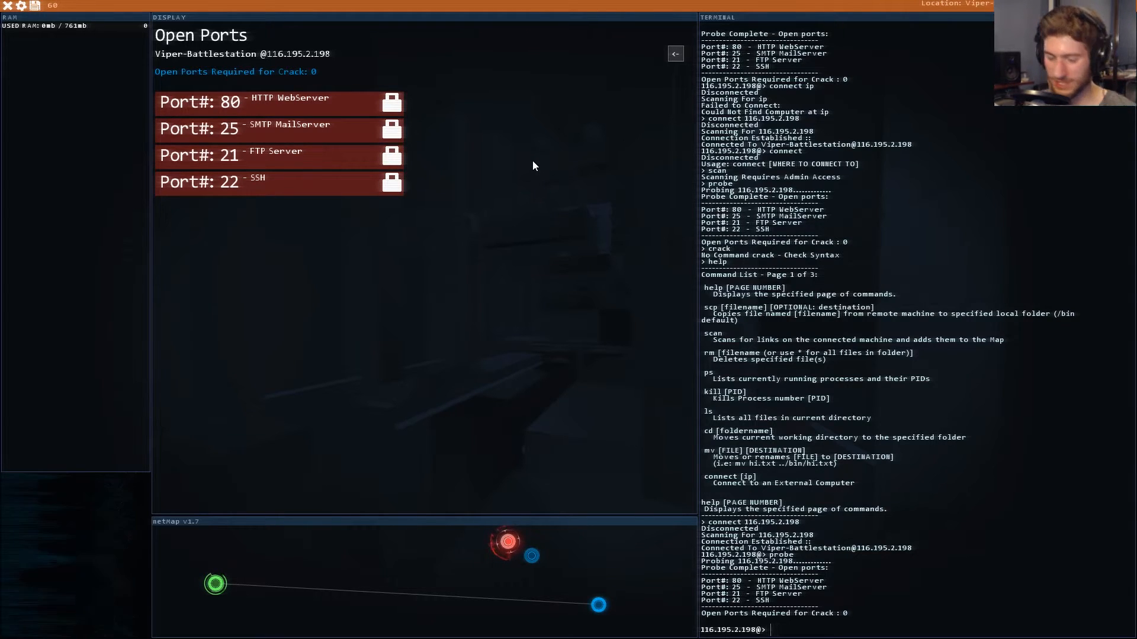
pyautogui.write('login')
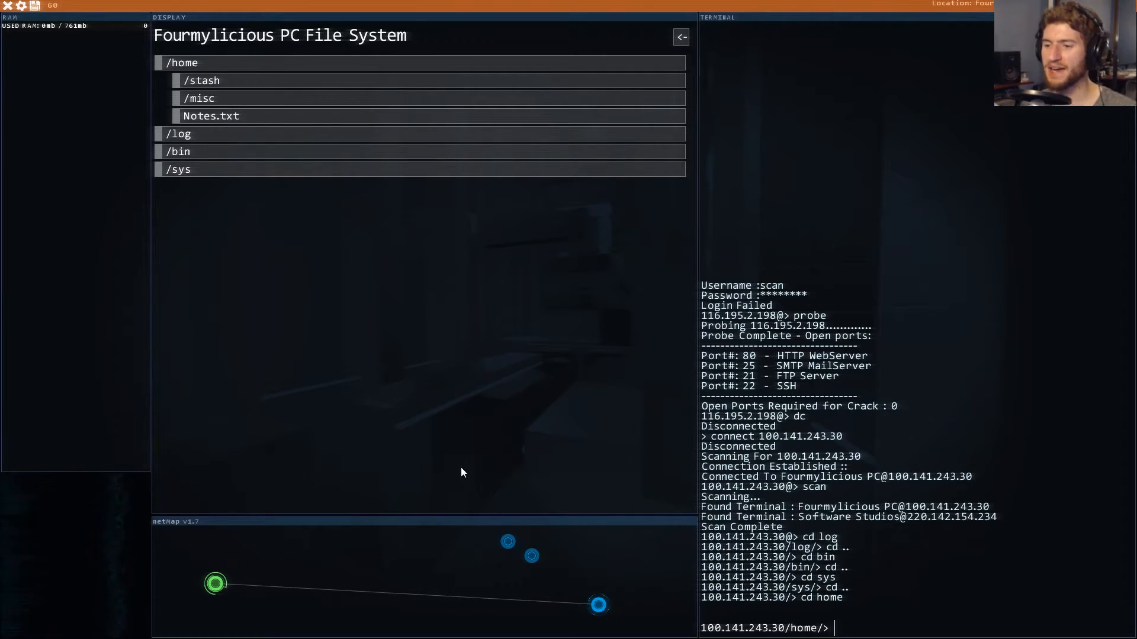
pyautogui.write('connect 116.195.2.198')
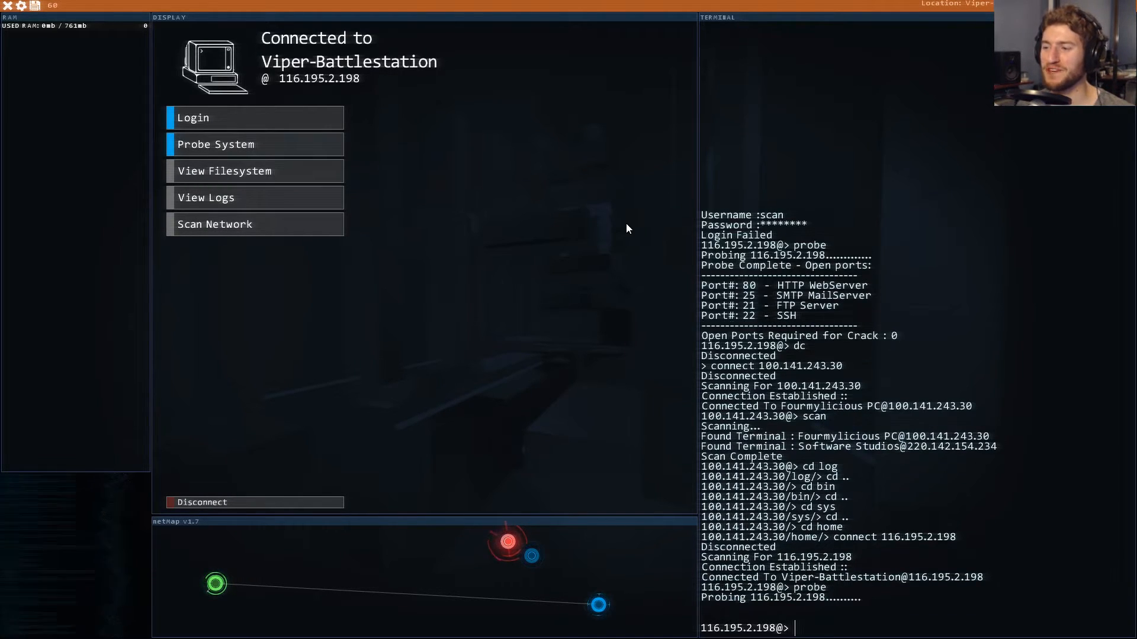
pyautogui.click(216, 143)
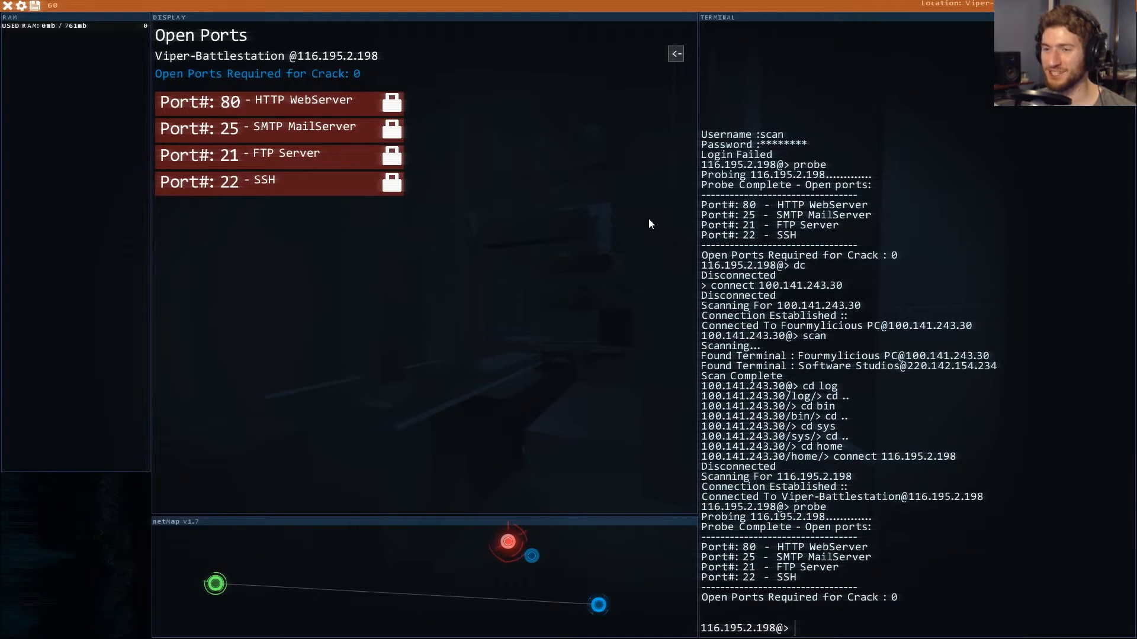
pyautogui.write('porthack')
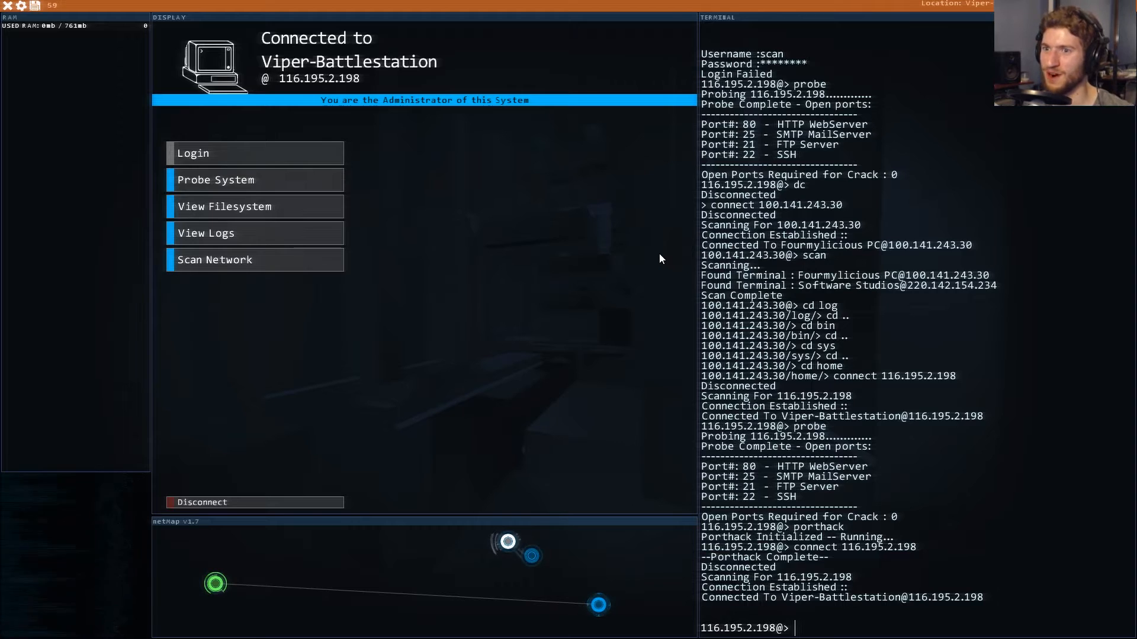
pyautogui.moveTo(616, 255)
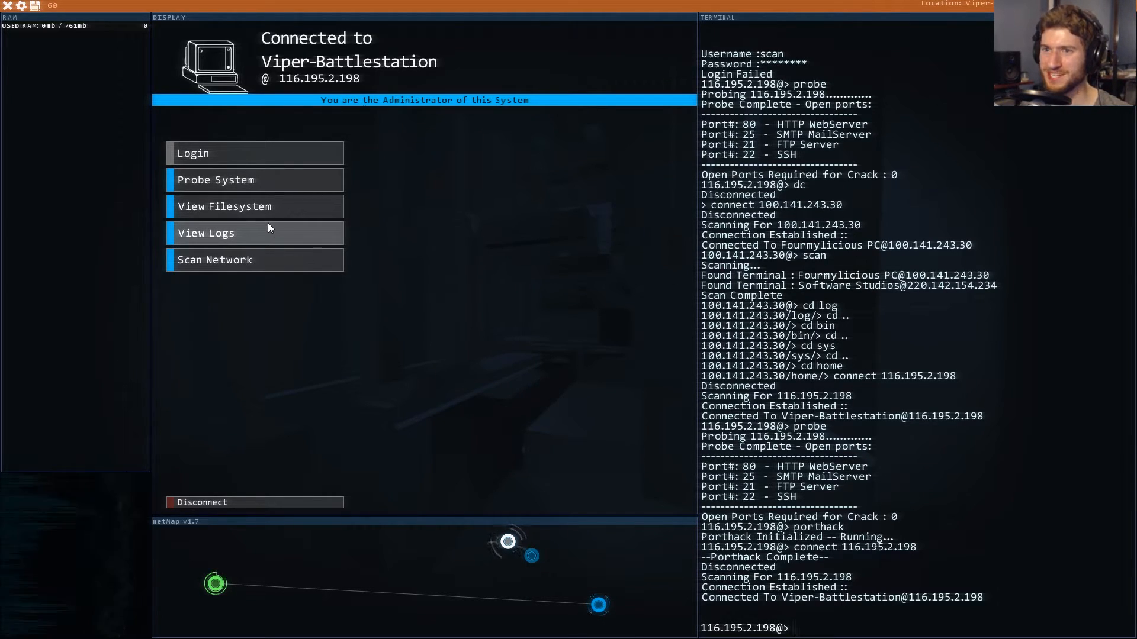
pyautogui.moveTo(383, 225)
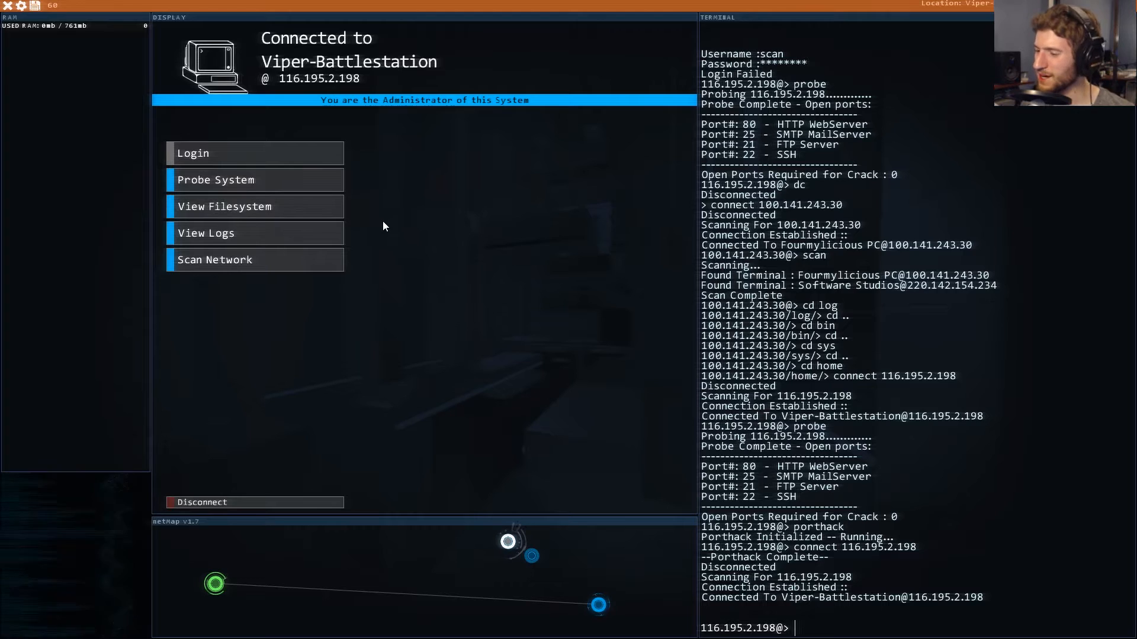
# - Browse Viper-Battlestation's filesystem into bin and cat SSHcrack.exe
pyautogui.click(225, 206)
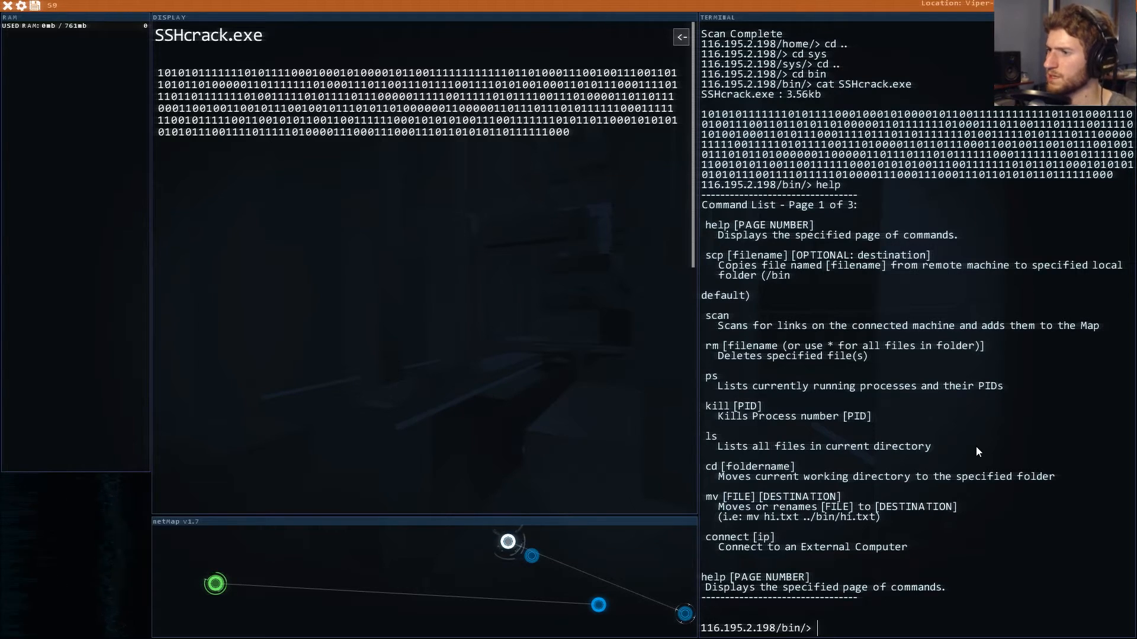
# - Download SSHcrack.exe with scp, then read jasperlog.txt in home/work
pyautogui.write('scp')
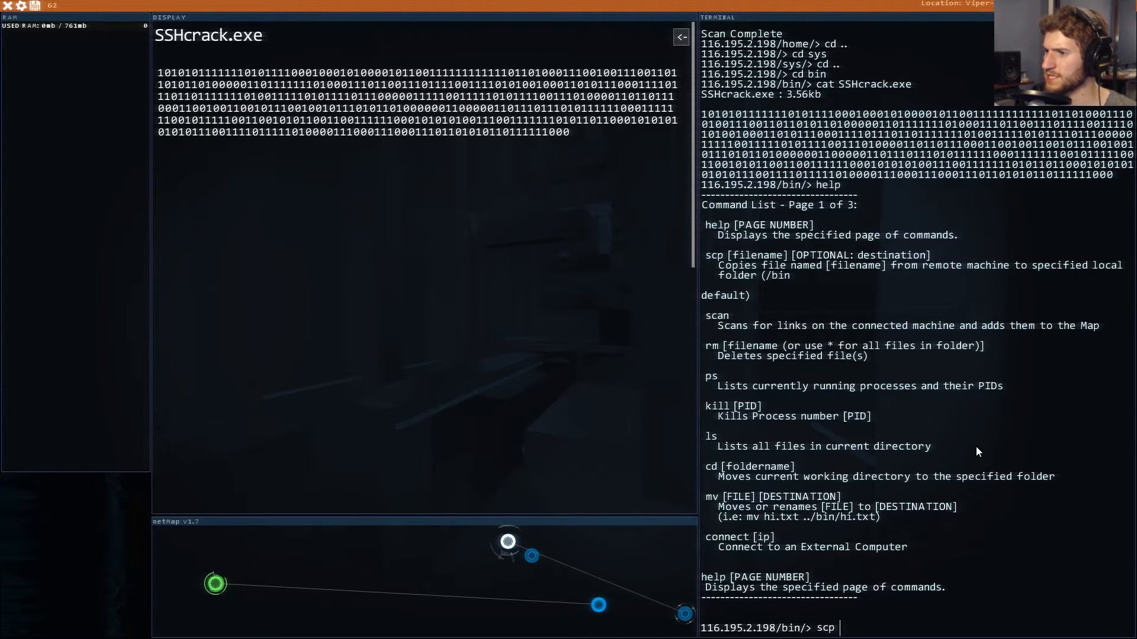
pyautogui.write('S')
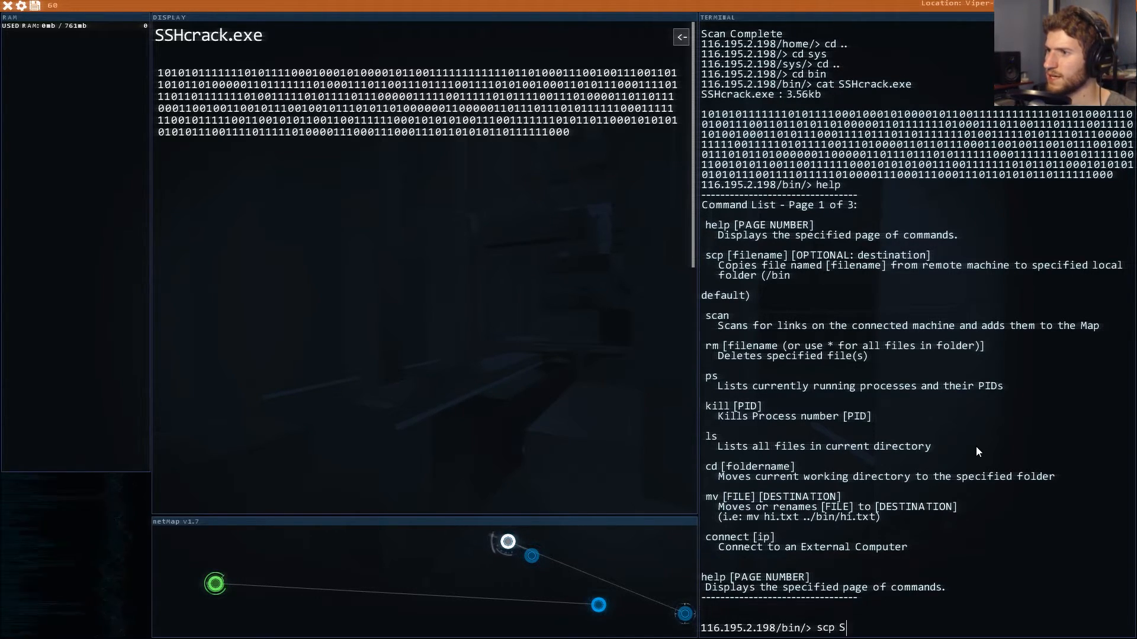
pyautogui.write('SHcrack.ex')
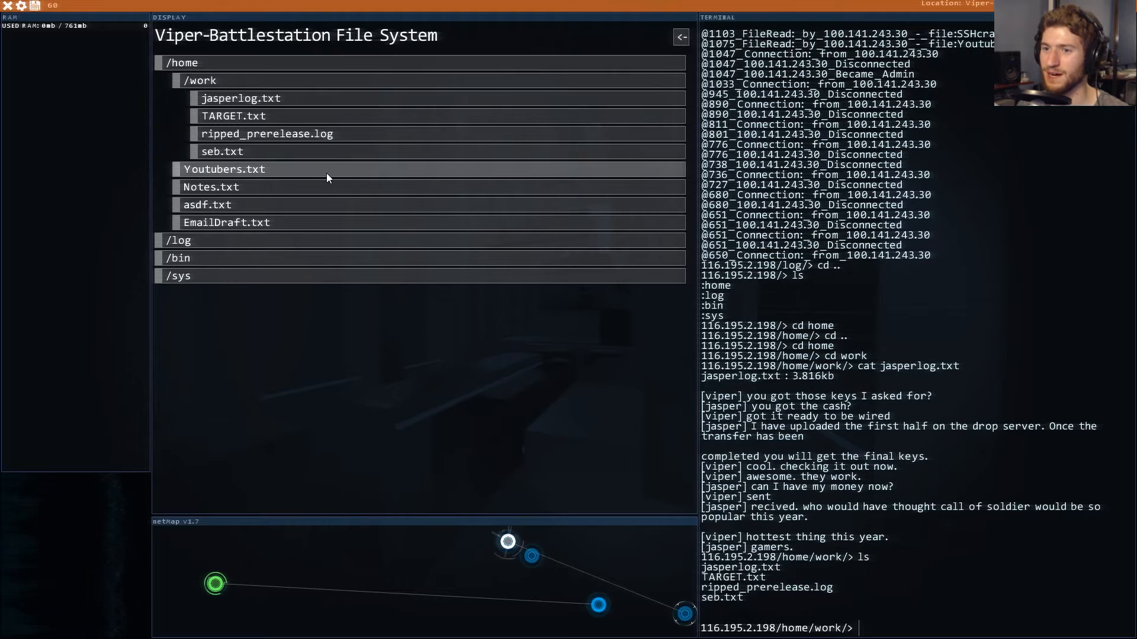
pyautogui.moveTo(330, 152)
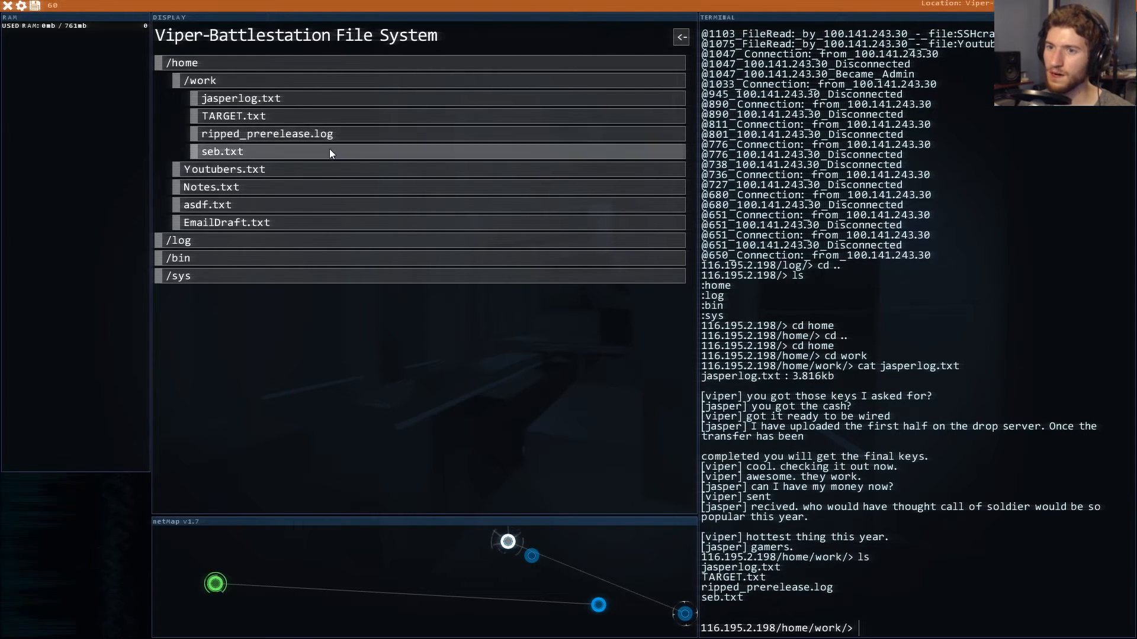
# - Read TARGET.txt, Viper's Penetrator 9000 refund complaint, then EmailDraft.txt
pyautogui.click(233, 115)
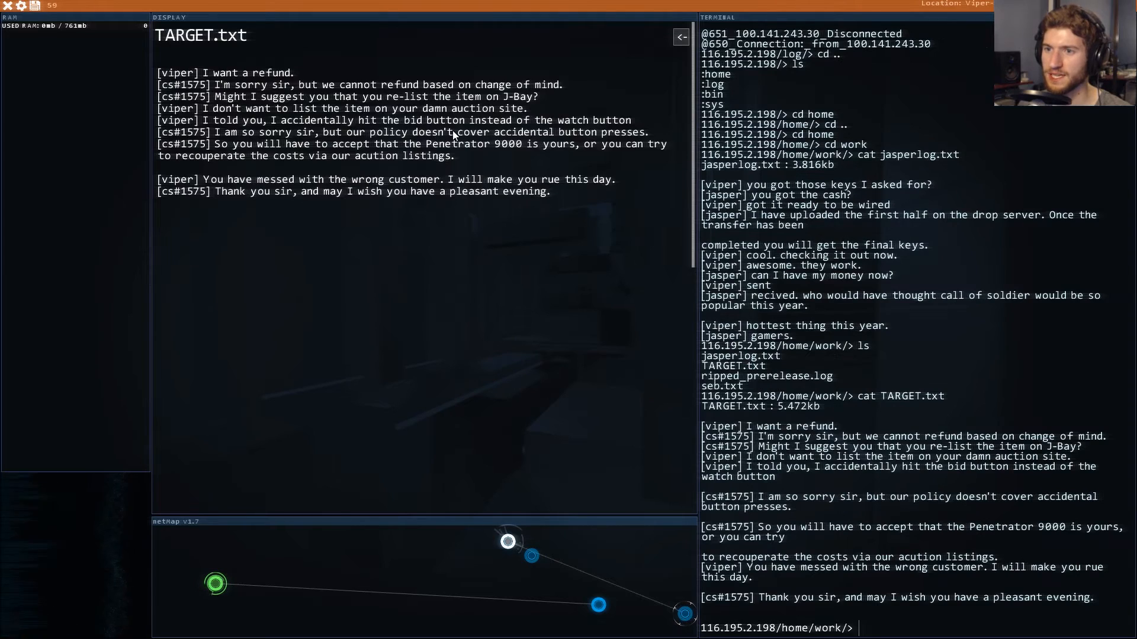
pyautogui.moveTo(540, 261)
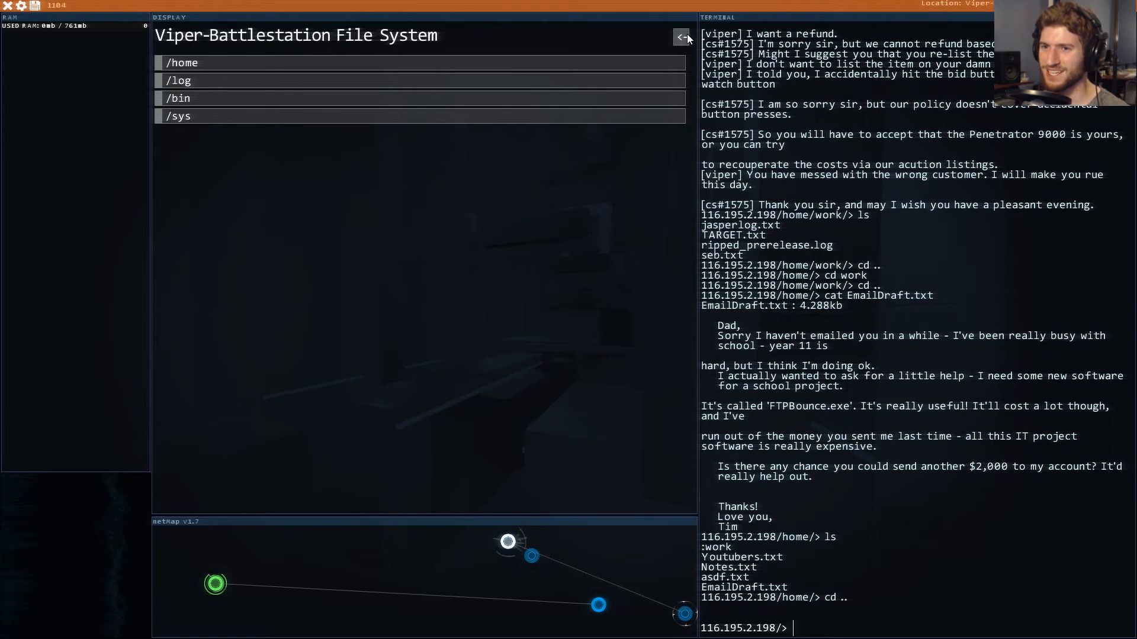
# - Write the reply detail 'I did-danged the do-wop with the biddlyboop!' to Bit
pyautogui.click(680, 37)
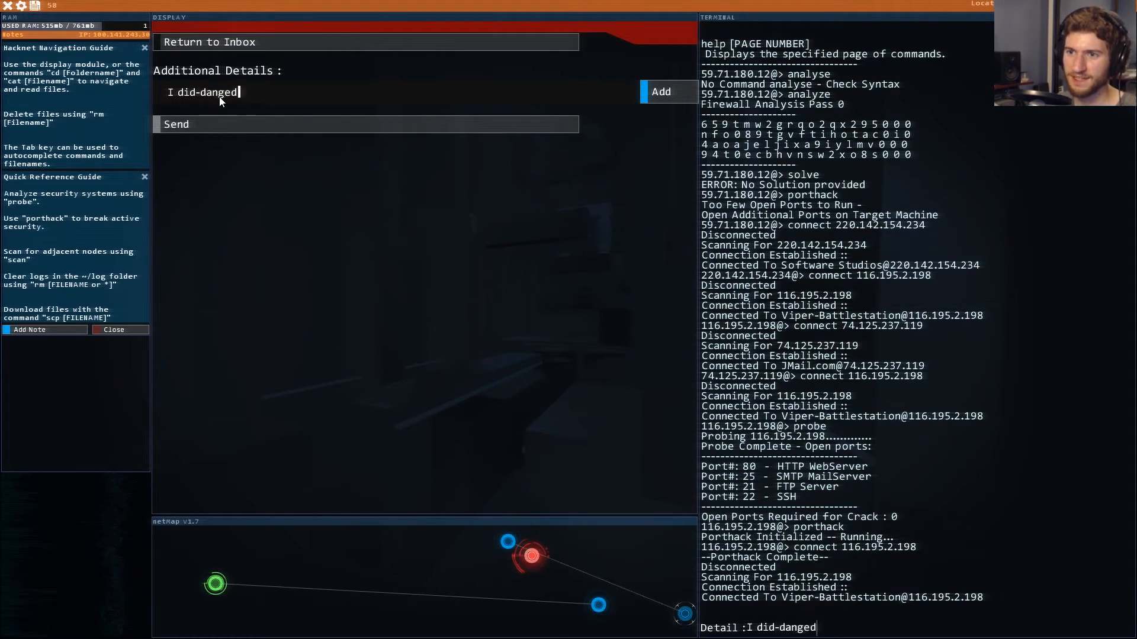
pyautogui.write('the do-wop wit hth')
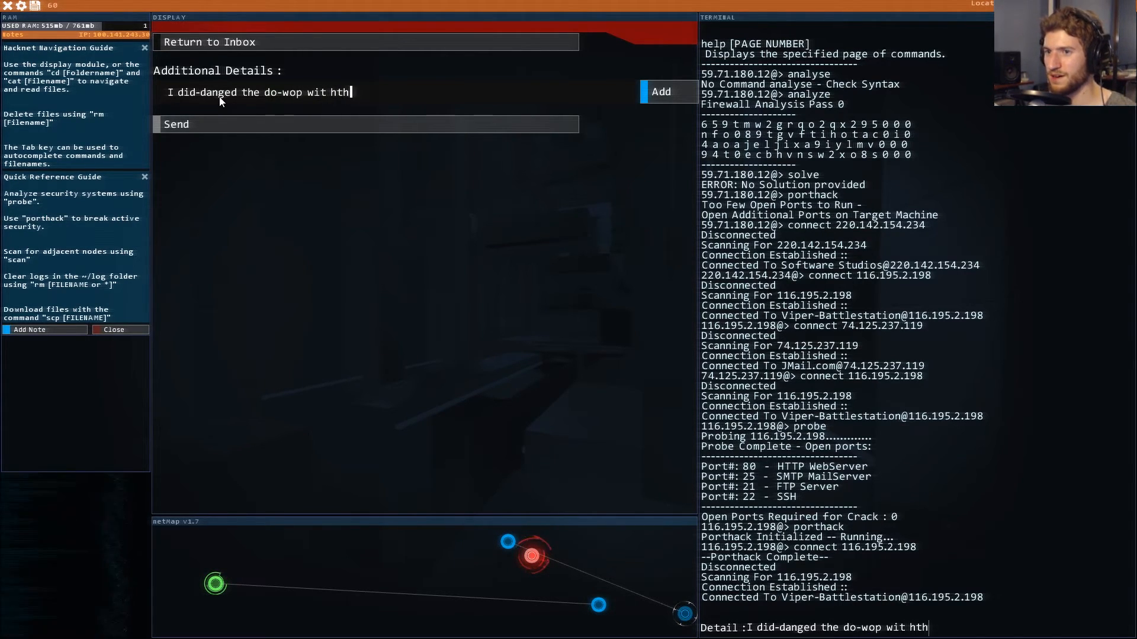
pyautogui.write('withj t')
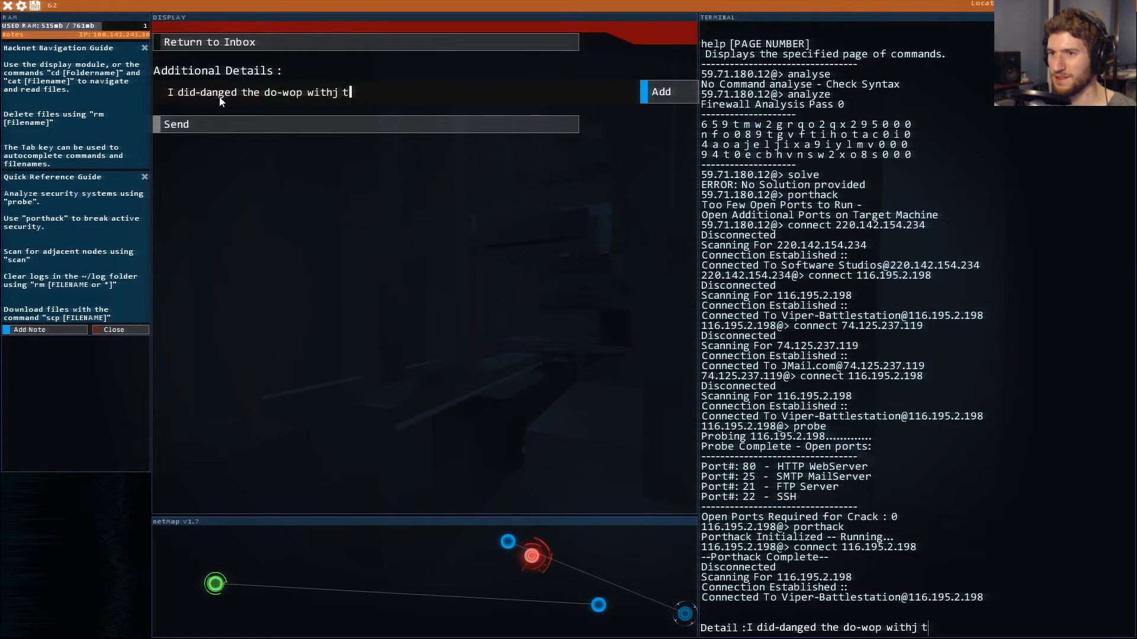
pyautogui.write('he biddli')
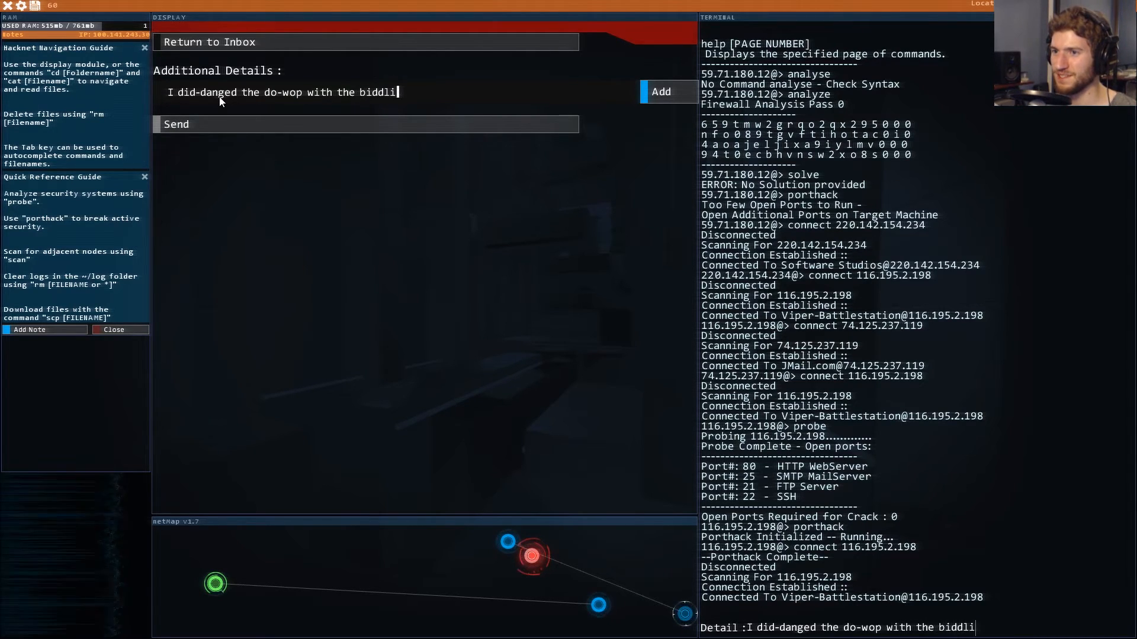
pyautogui.write('lyboop!')
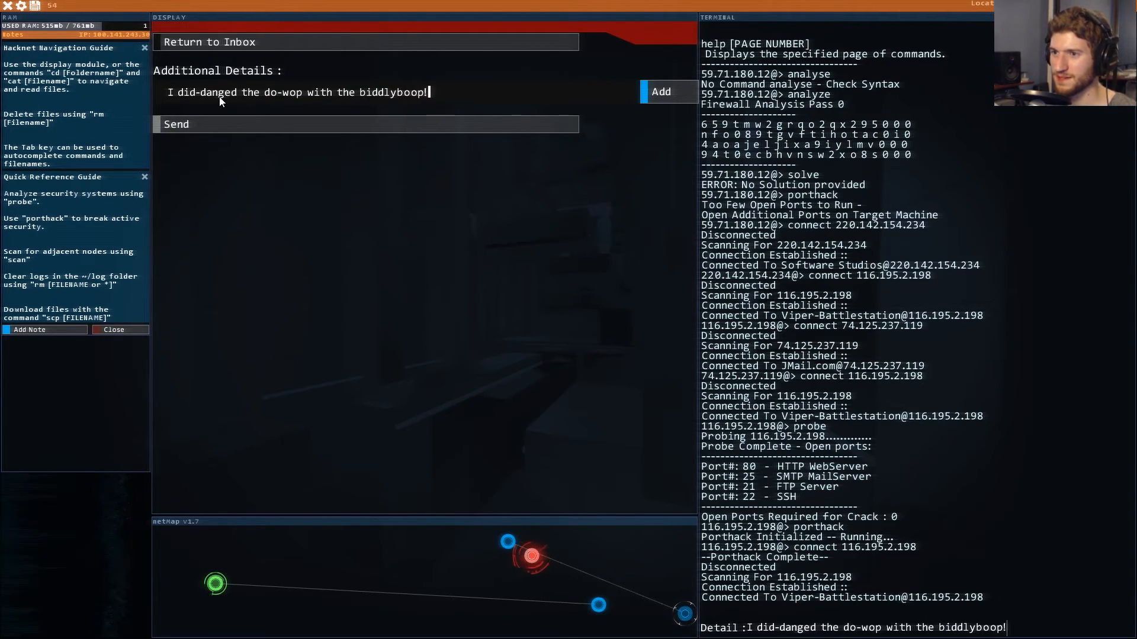